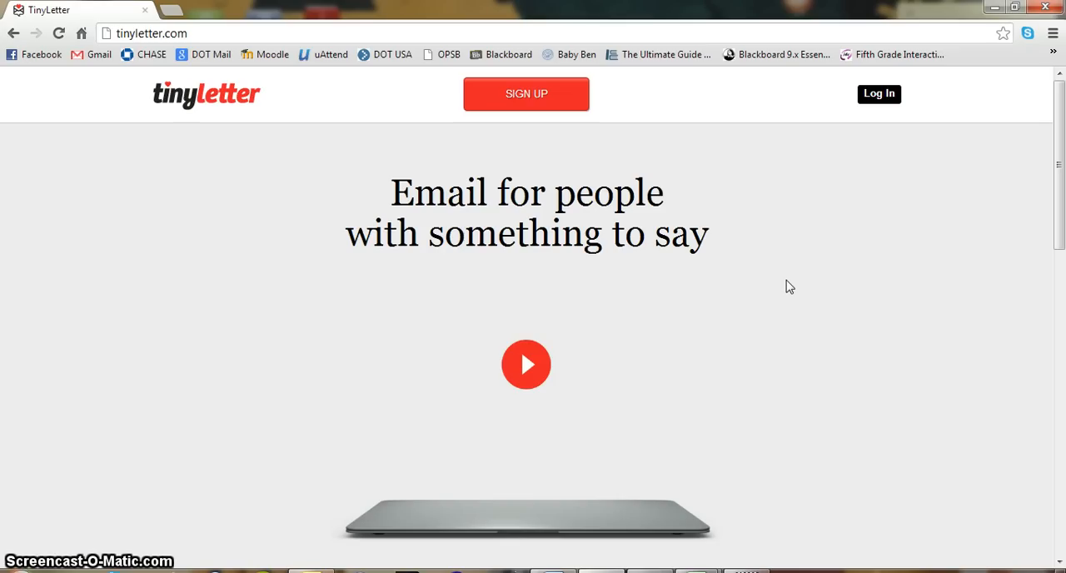
pyautogui.moveTo(879, 94)
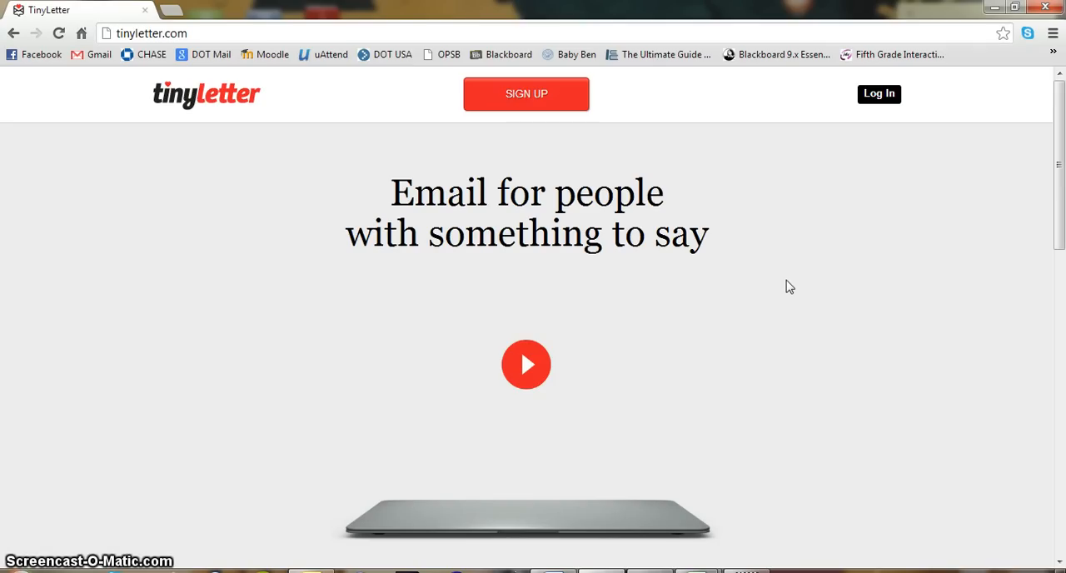
pyautogui.moveTo(1019, 217)
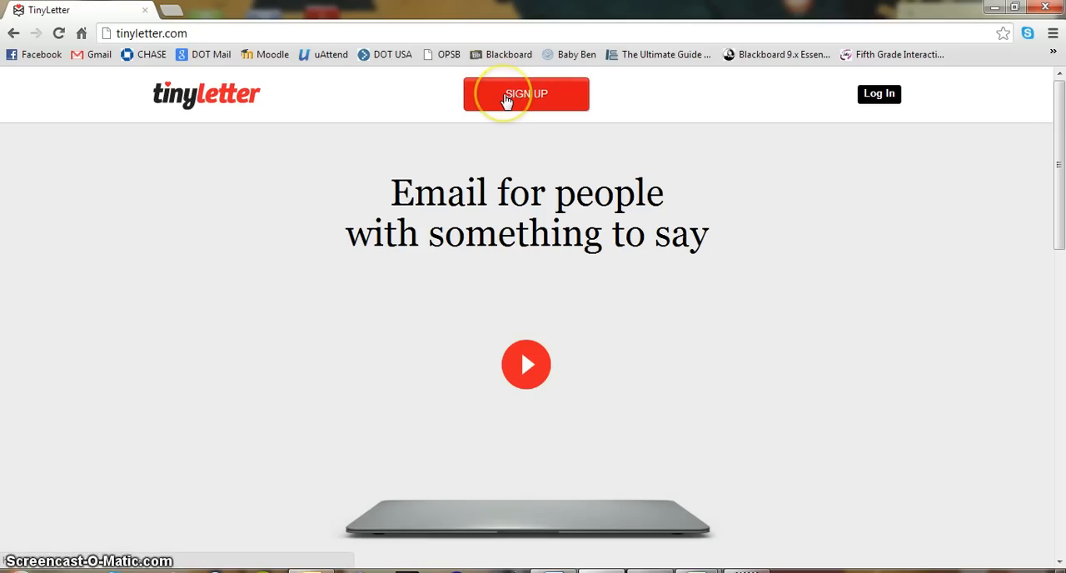
pyautogui.click(526, 93)
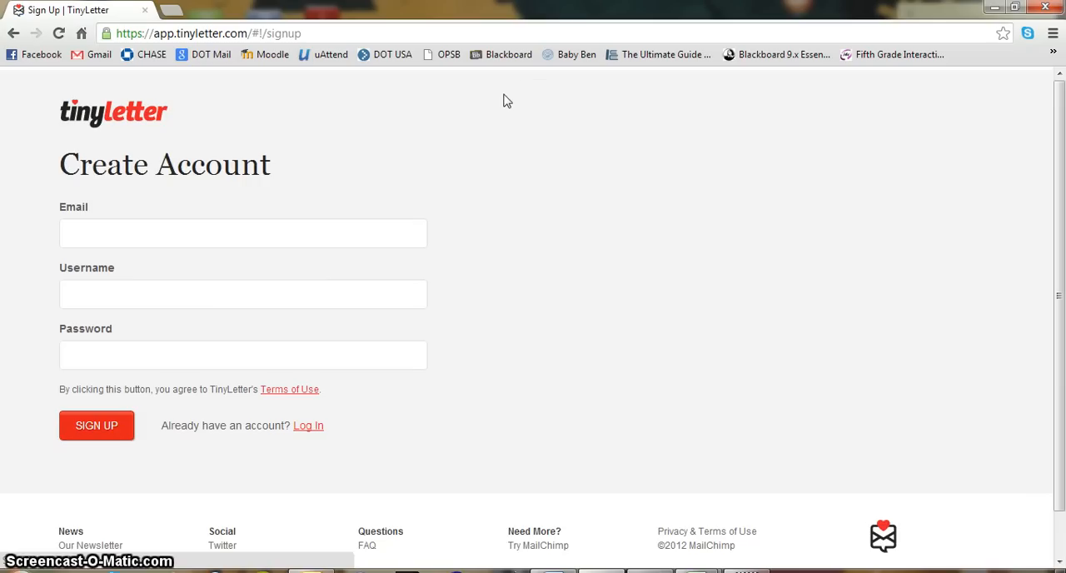
pyautogui.moveTo(172, 180)
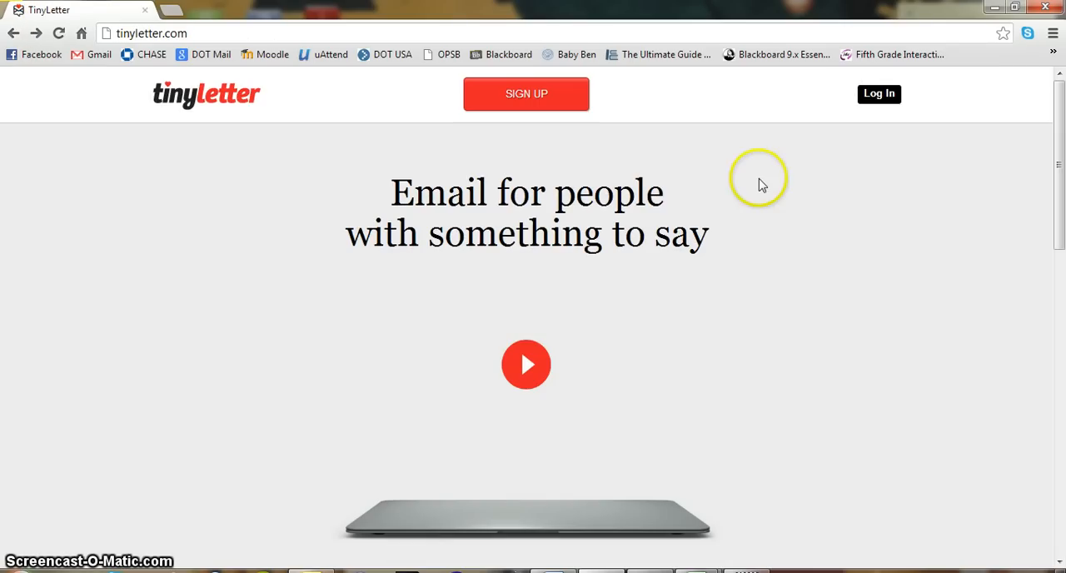
pyautogui.click(879, 94)
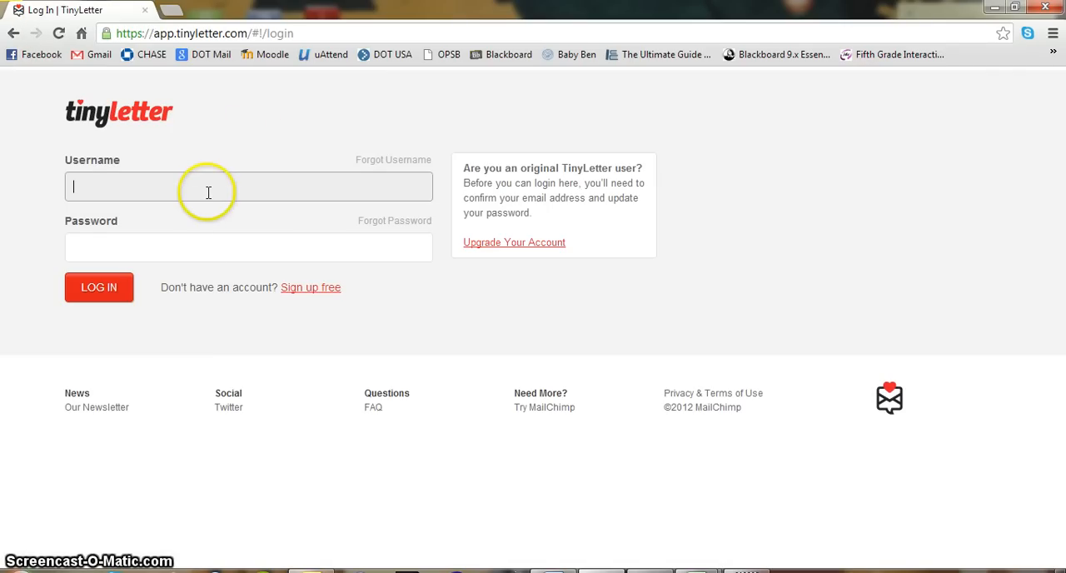
pyautogui.write('chinh_ngo')
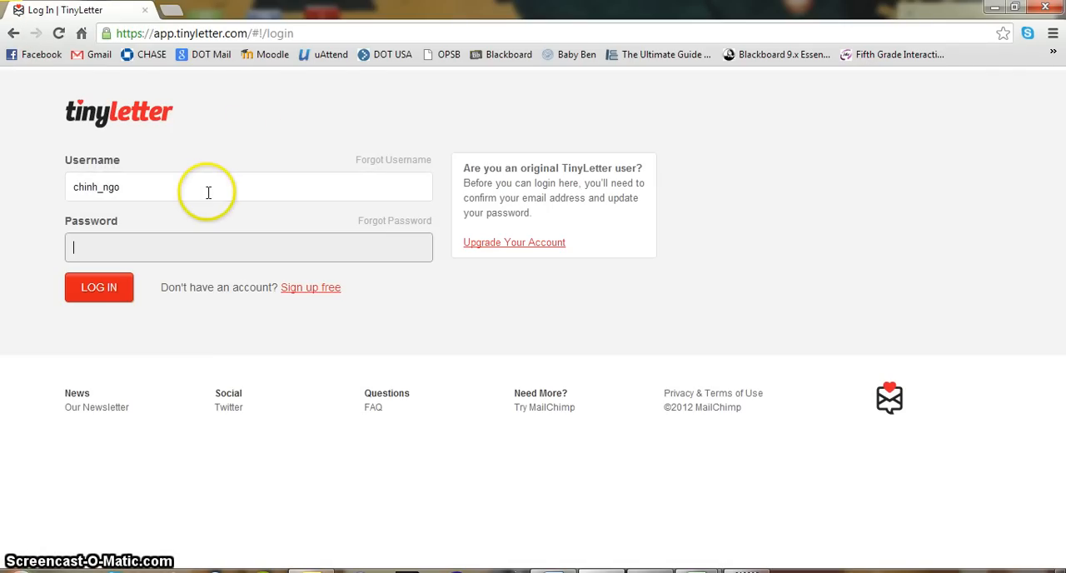
pyautogui.click(98, 286)
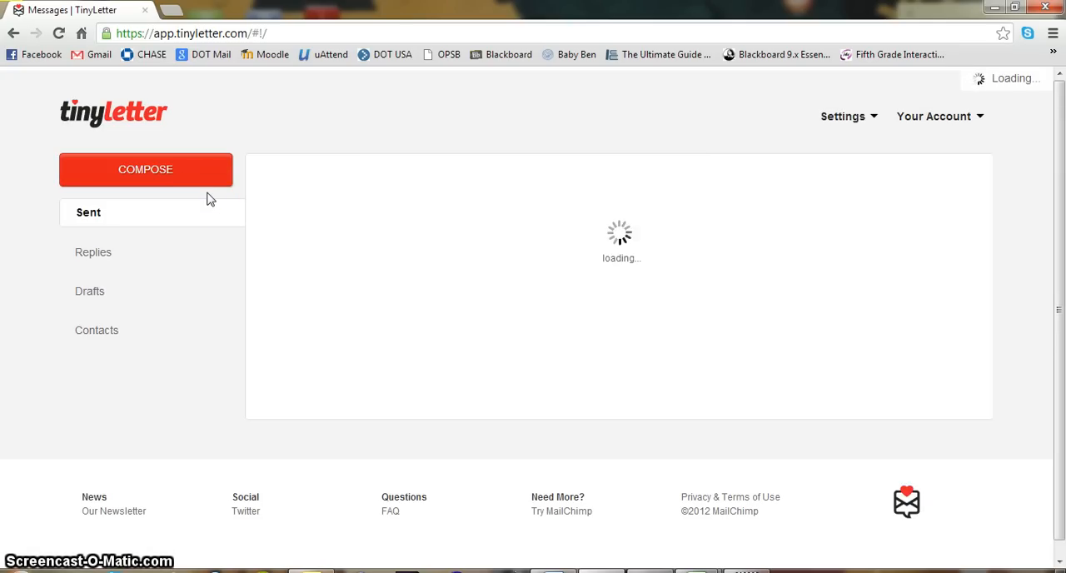
pyautogui.click(939, 117)
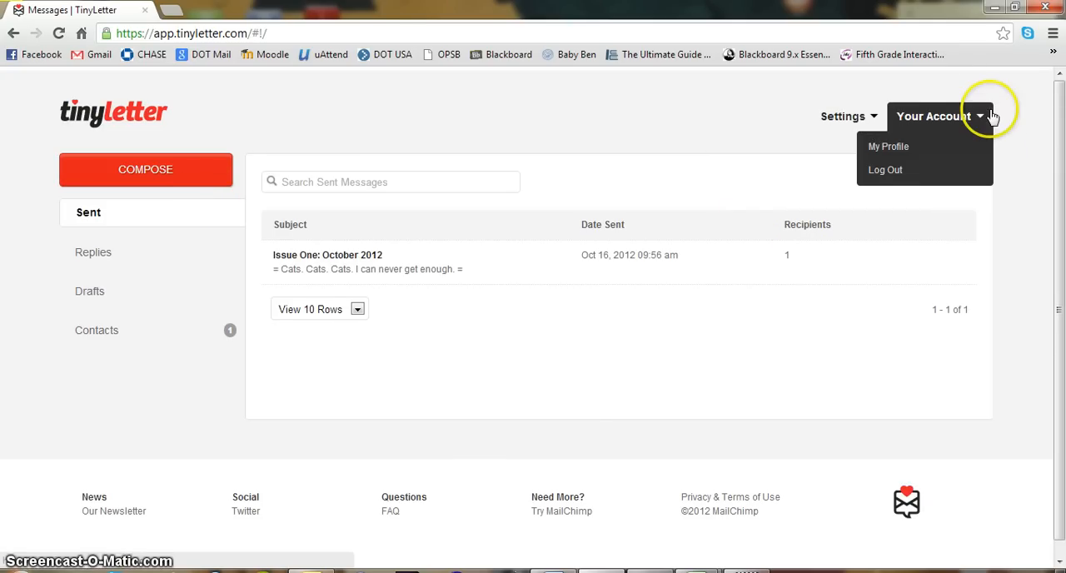
pyautogui.moveTo(902, 147)
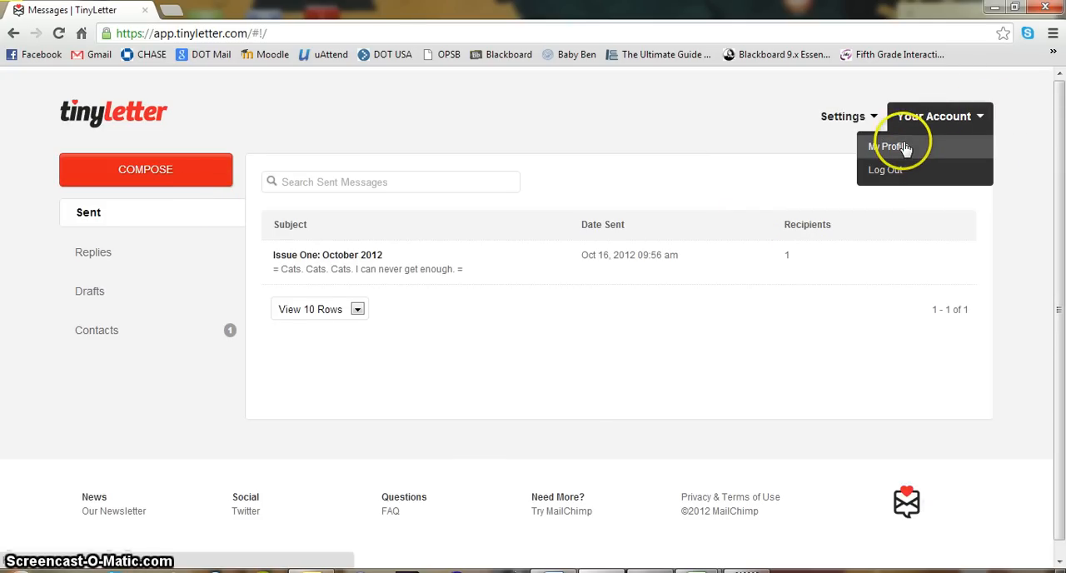
# View My Profile with the Fat Cat Quarterly name, description and subscribe reminder fields
pyautogui.click(886, 147)
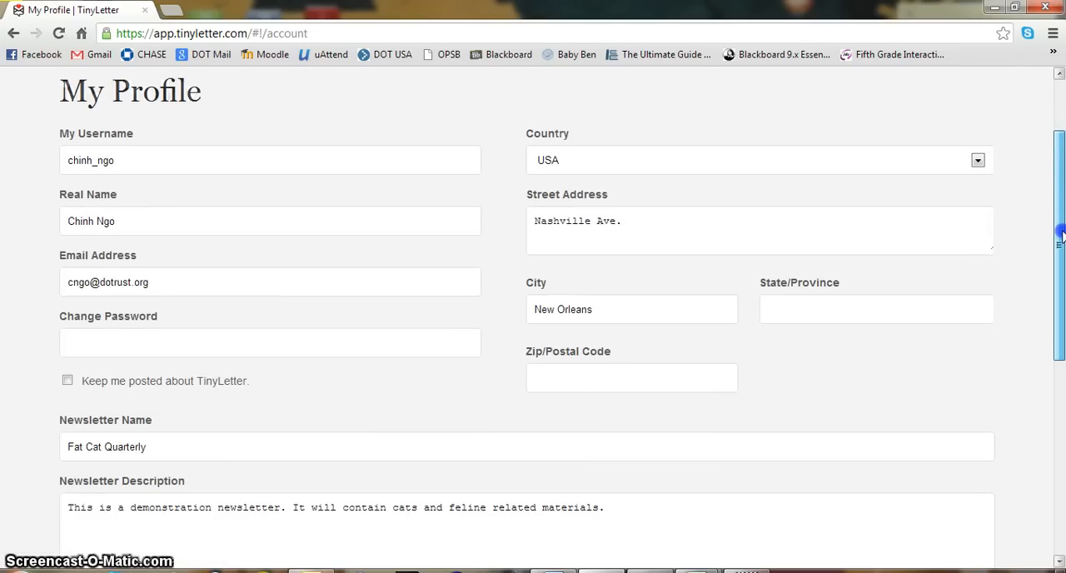
pyautogui.moveTo(863, 198)
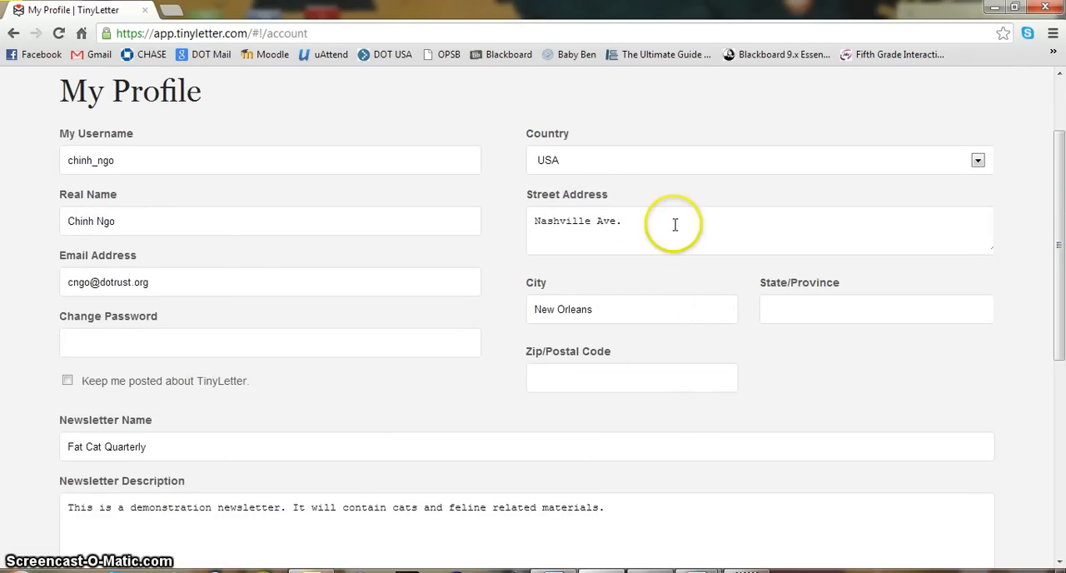
pyautogui.moveTo(423, 300)
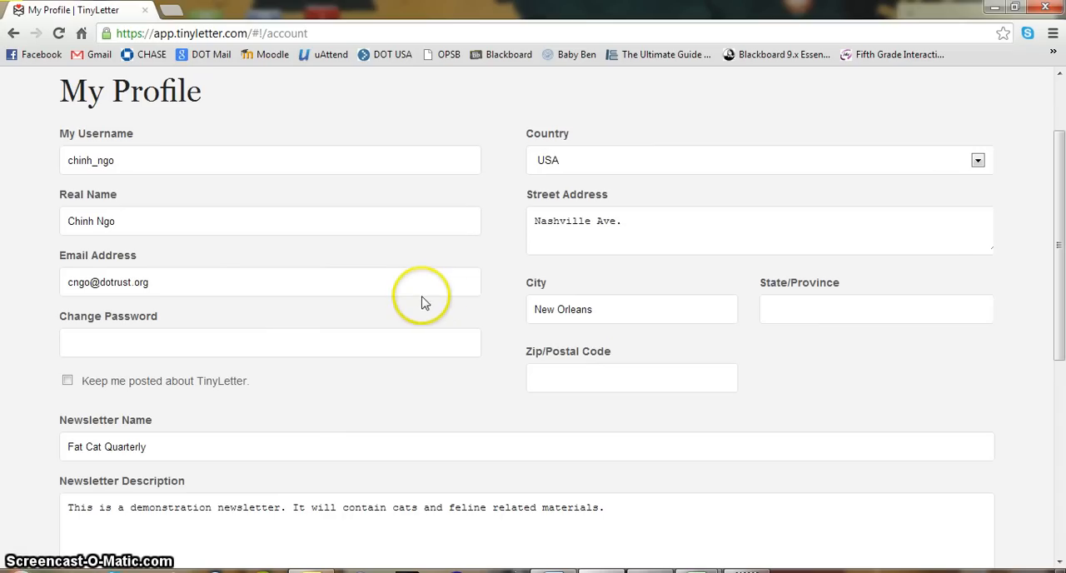
pyautogui.scroll(-3)
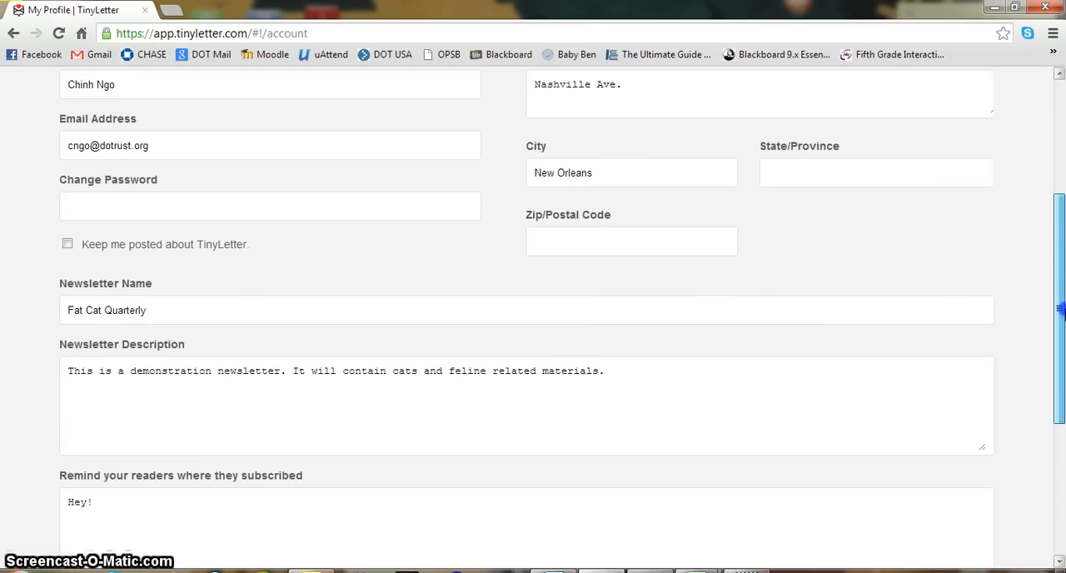
pyautogui.scroll(-3)
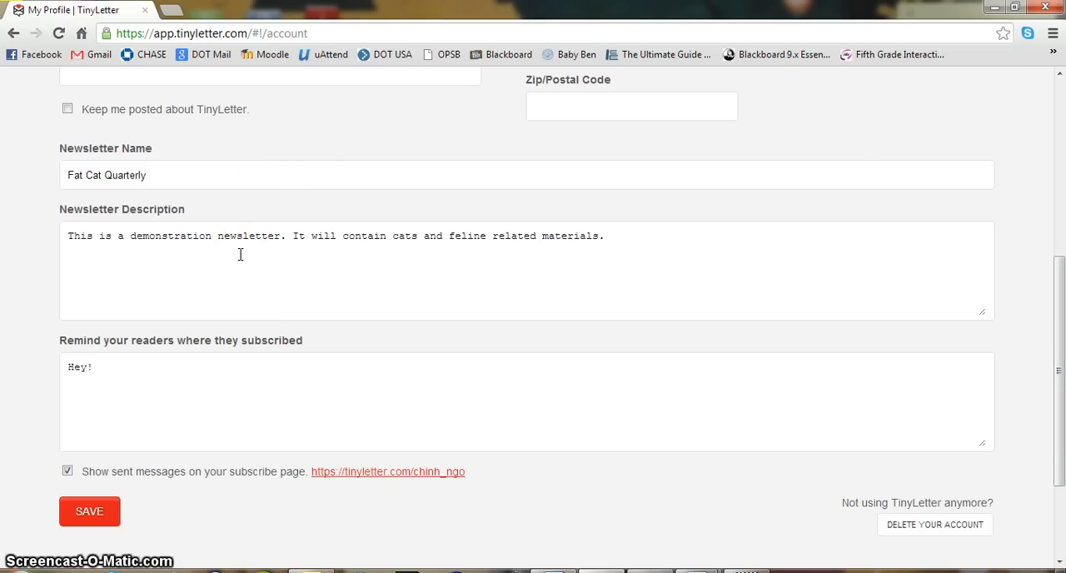
pyautogui.moveTo(210, 380)
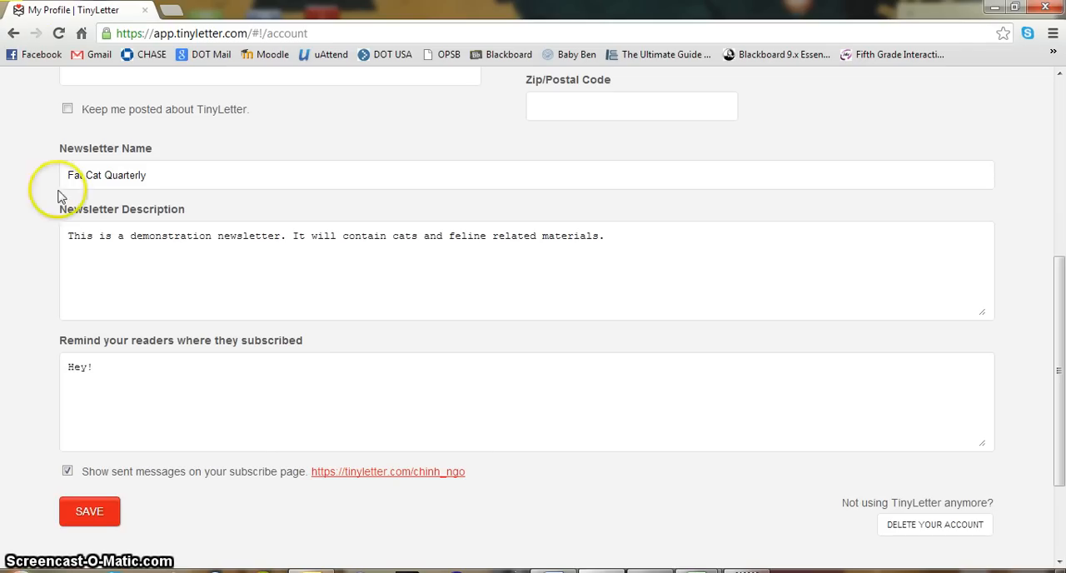
# Save the profile and bring up the Subscribe Link & Embed Code page
pyautogui.click(90, 509)
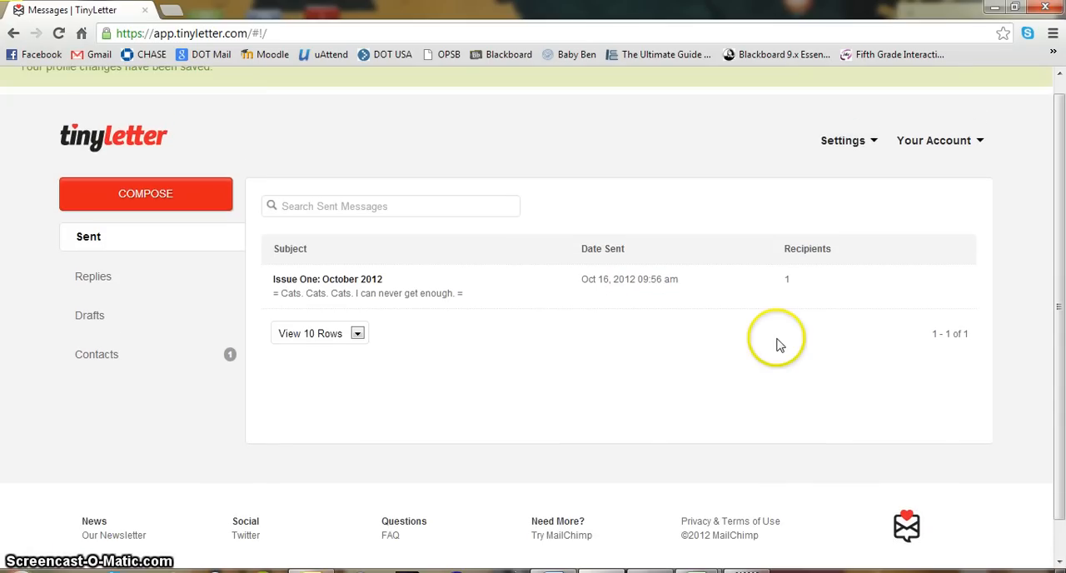
pyautogui.click(843, 140)
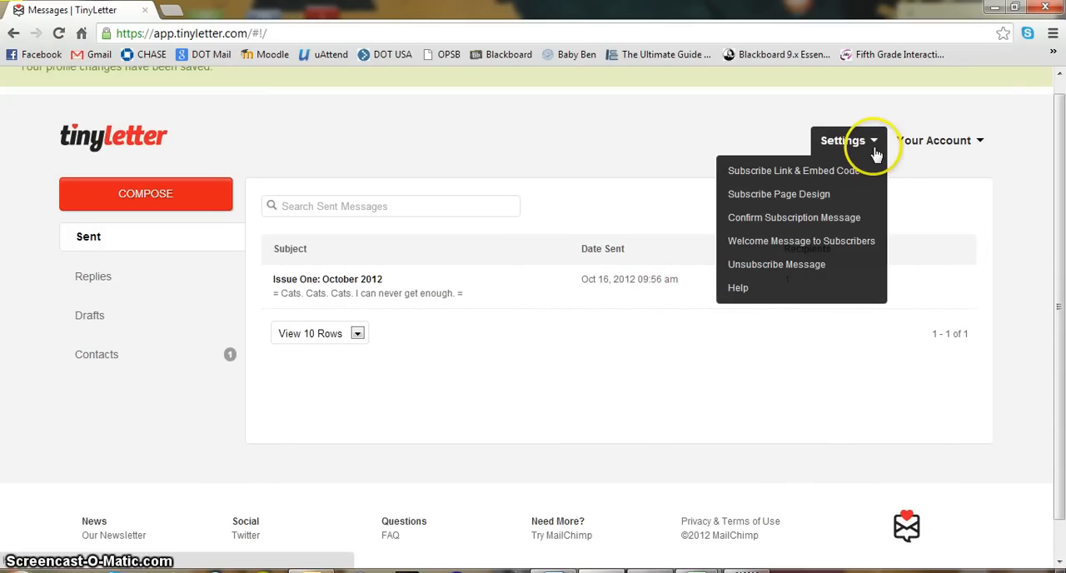
pyautogui.moveTo(792, 243)
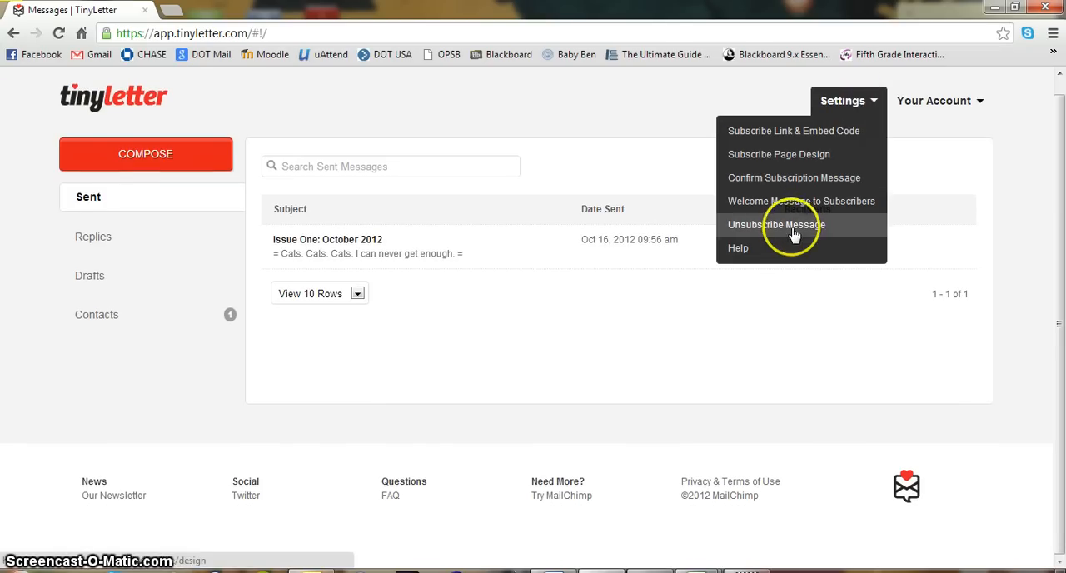
pyautogui.click(738, 247)
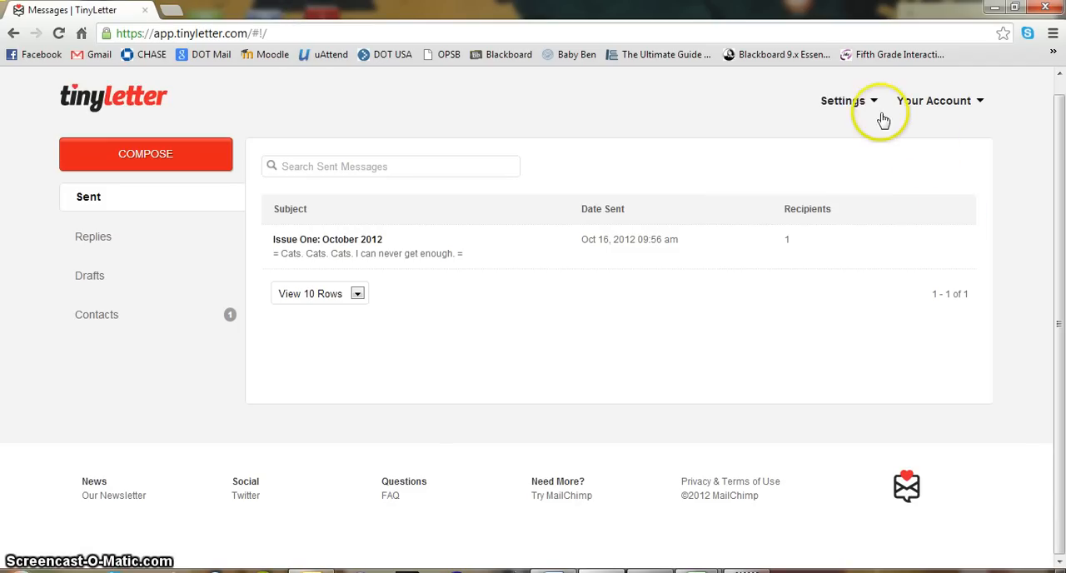
pyautogui.click(843, 100)
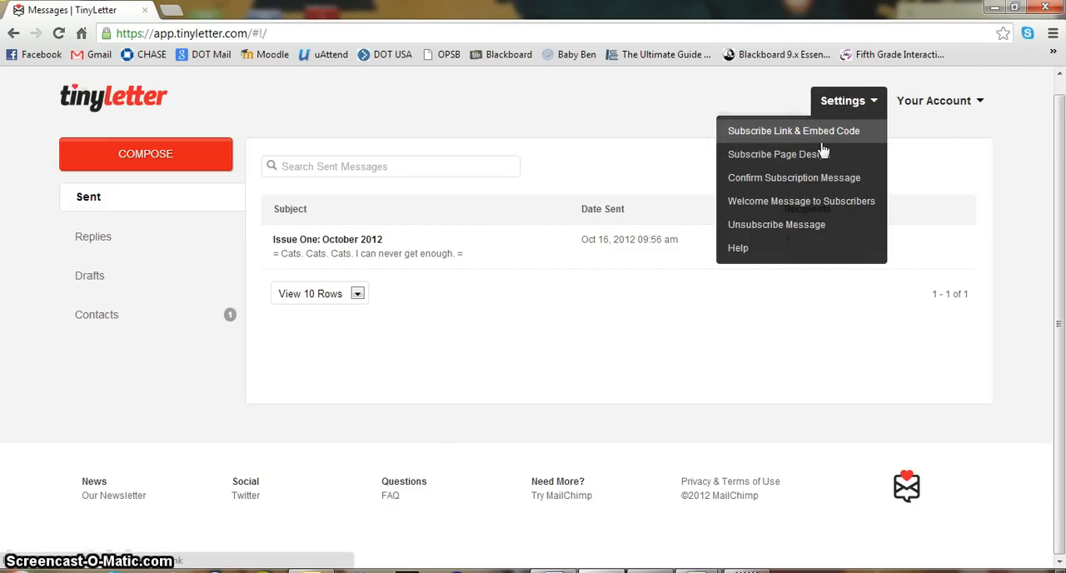
pyautogui.click(792, 130)
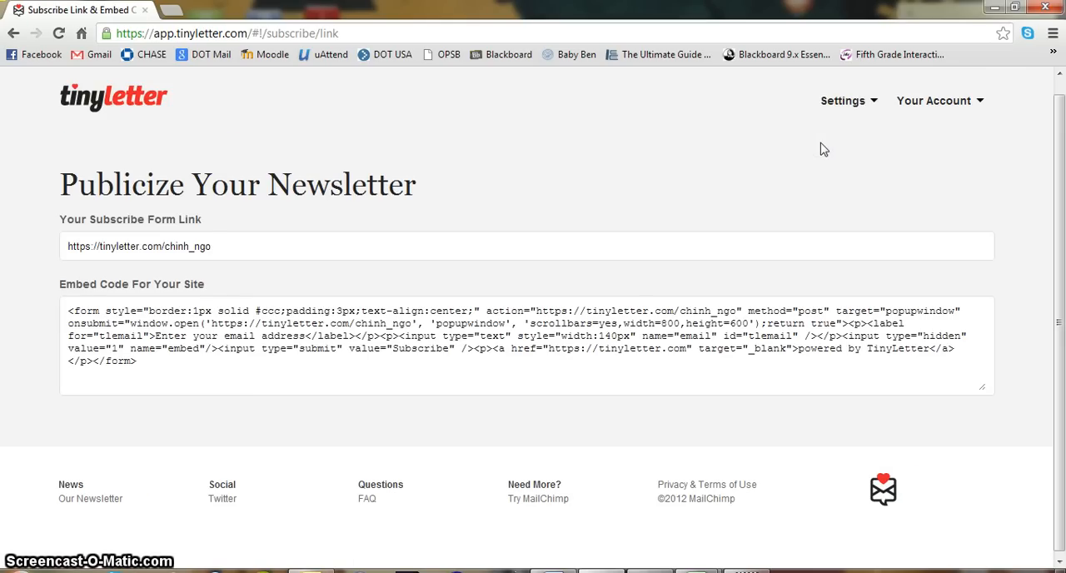
# Copy the subscribe form link and visit the public Fat Cat Quarterly subscribe page
pyautogui.tripleClick(140, 246)
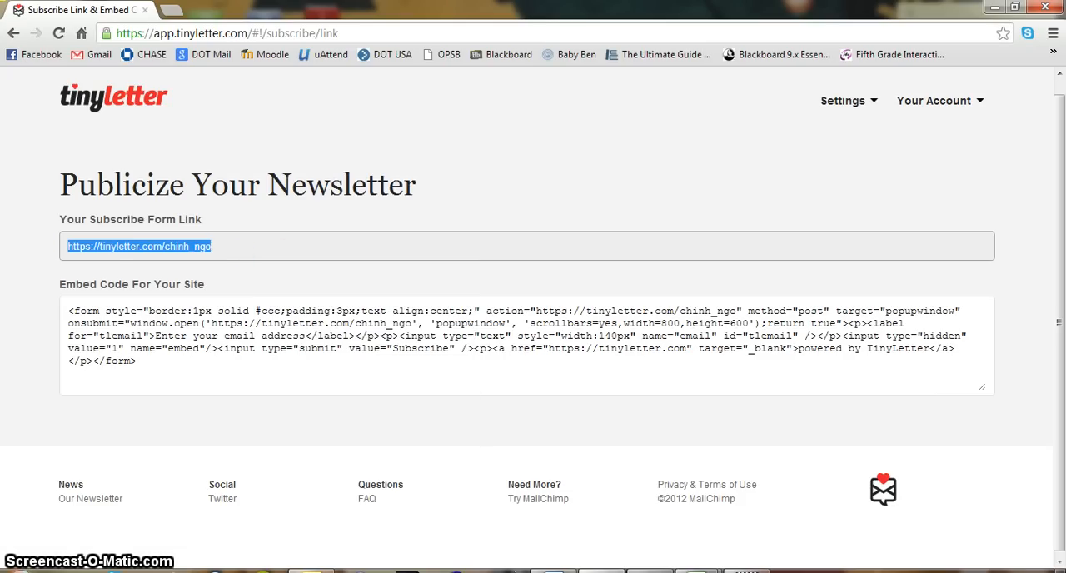
pyautogui.rightClick(138, 246)
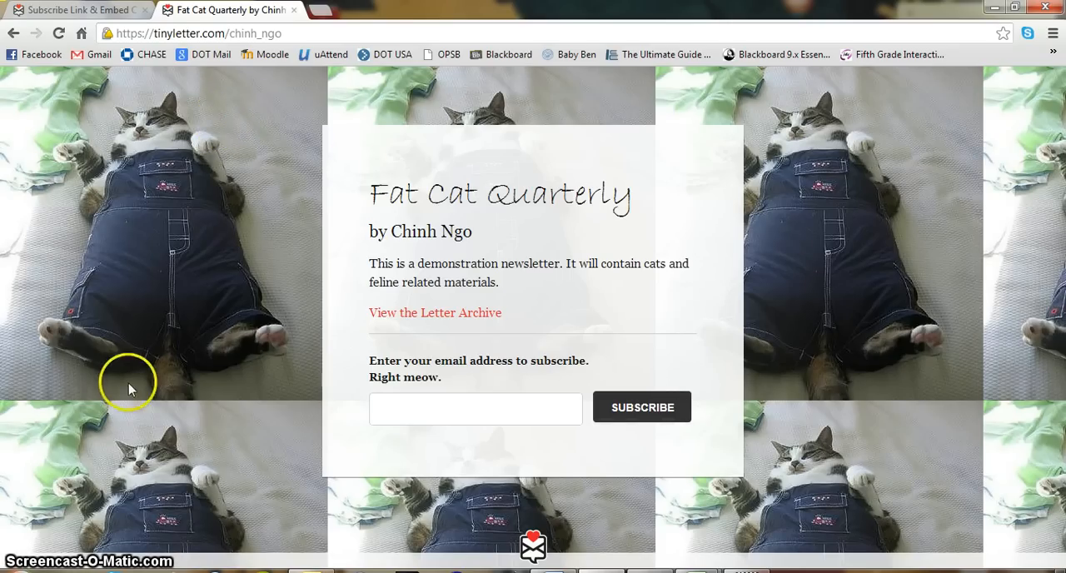
pyautogui.click(477, 408)
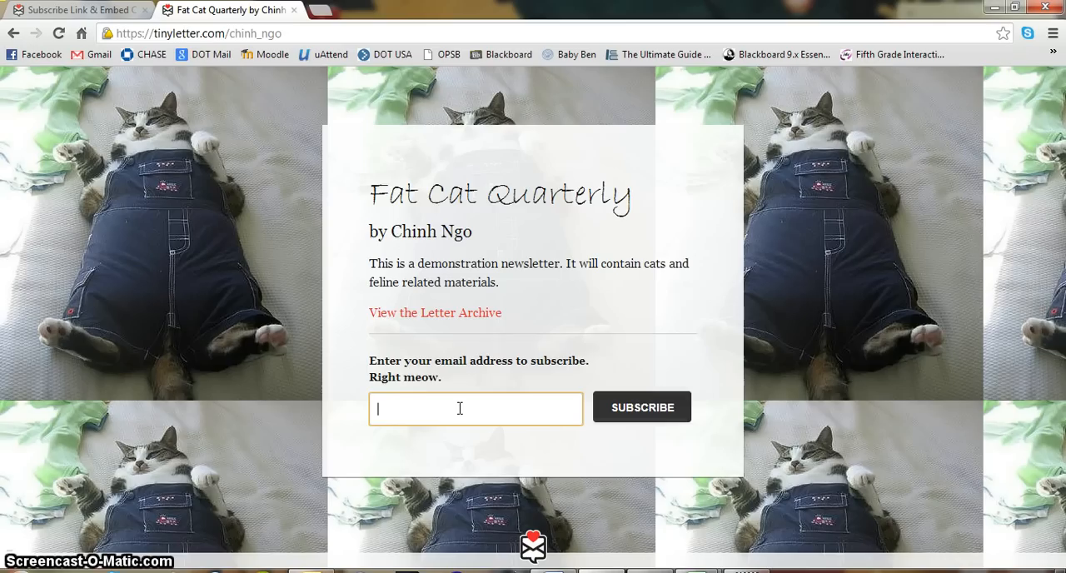
pyautogui.moveTo(463, 318)
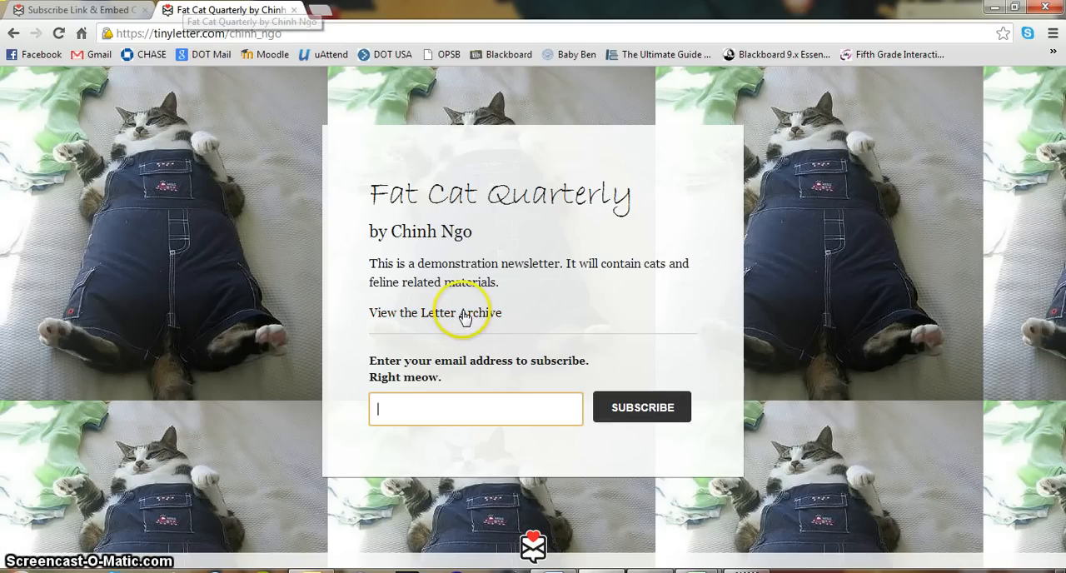
# View Issue One: October 2012 in the public letter archive
pyautogui.click(466, 313)
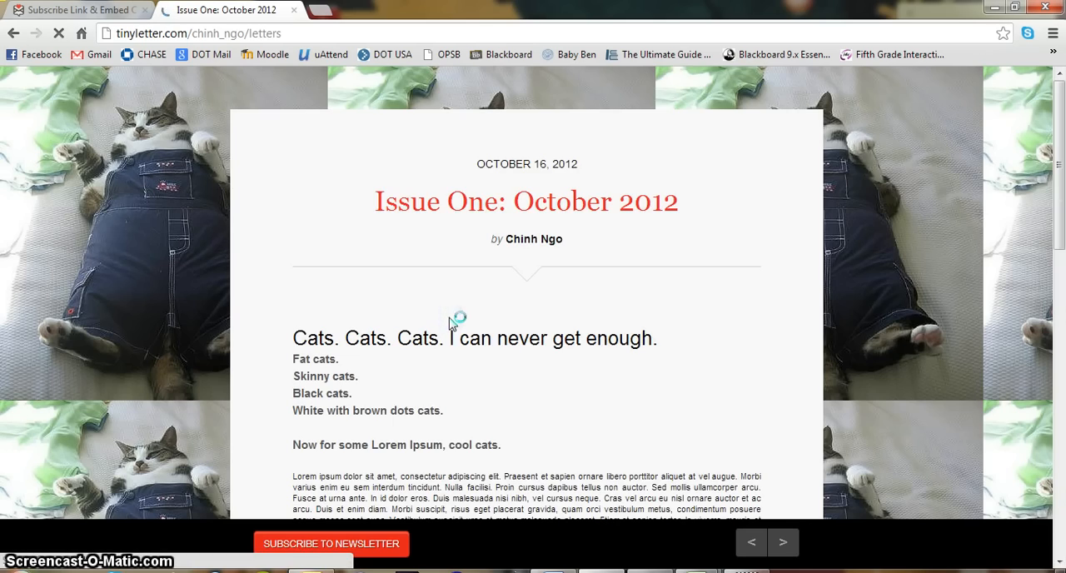
pyautogui.scroll(-3)
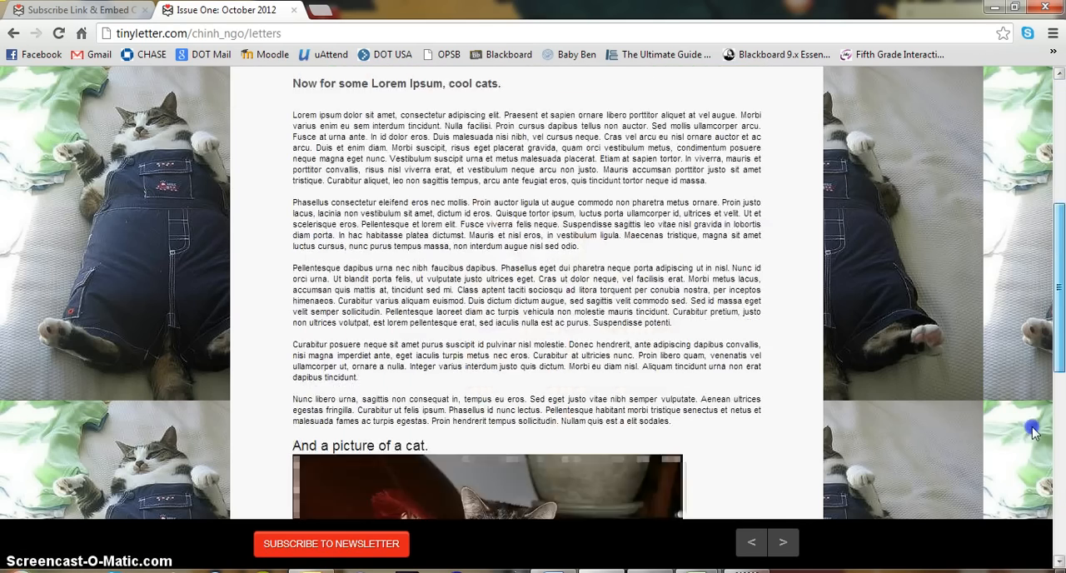
pyautogui.scroll(3)
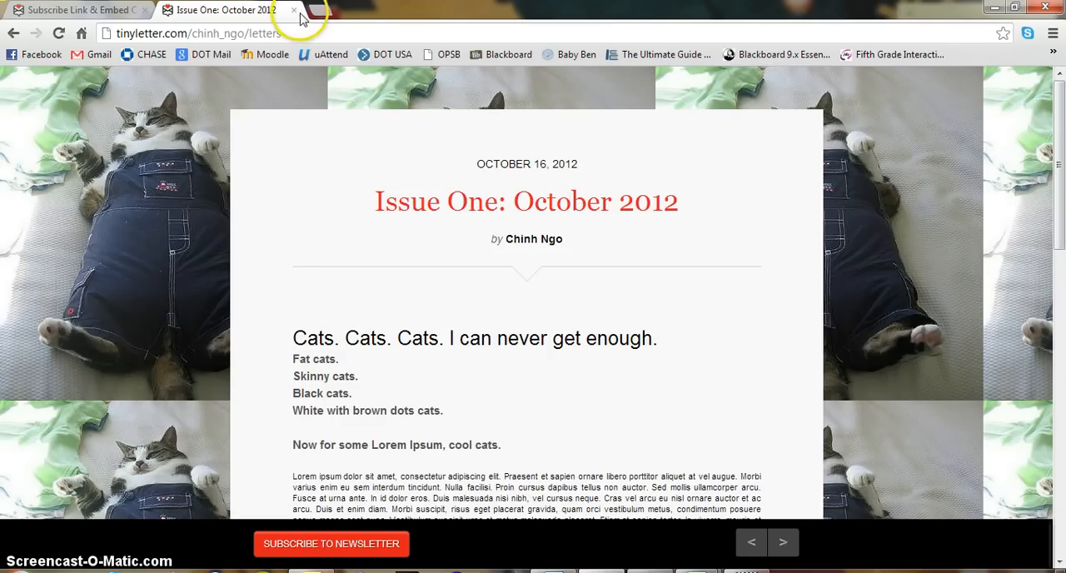
# Close the archive tab and copy the embed code from the Publicize page
pyautogui.click(75, 10)
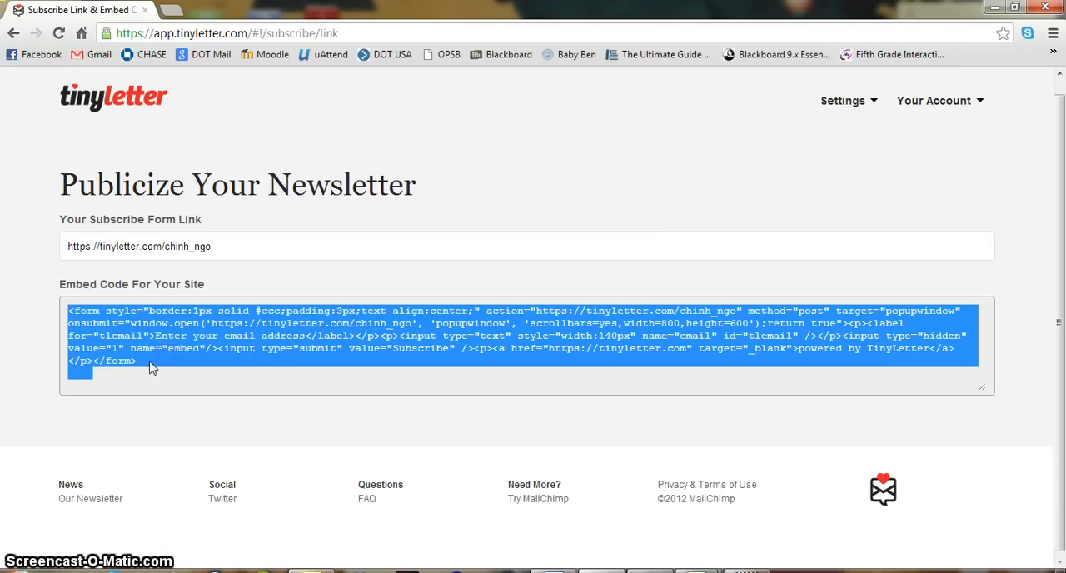
pyautogui.rightClick(150, 367)
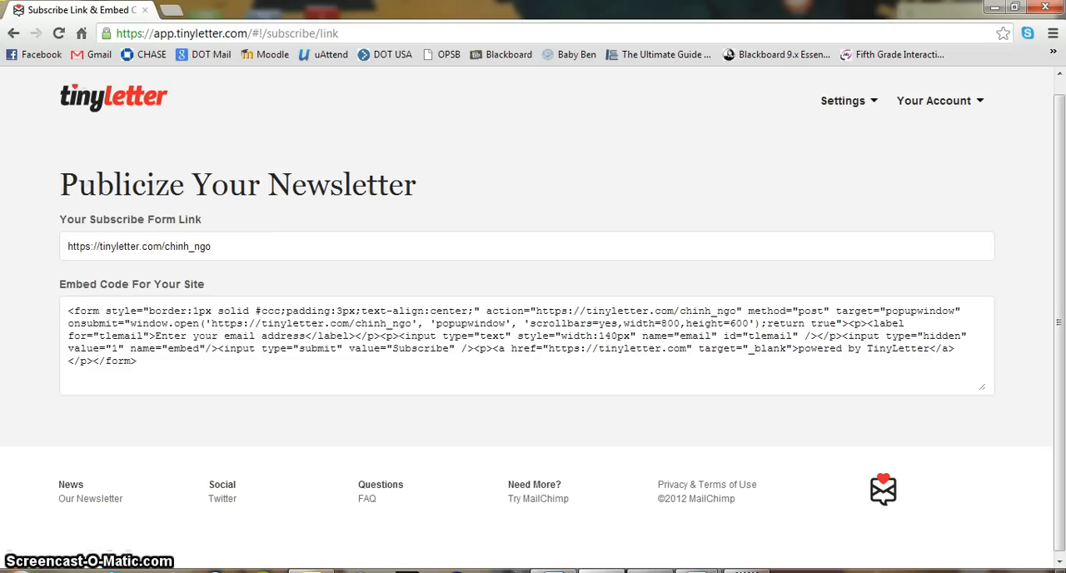
pyautogui.moveTo(179, 376)
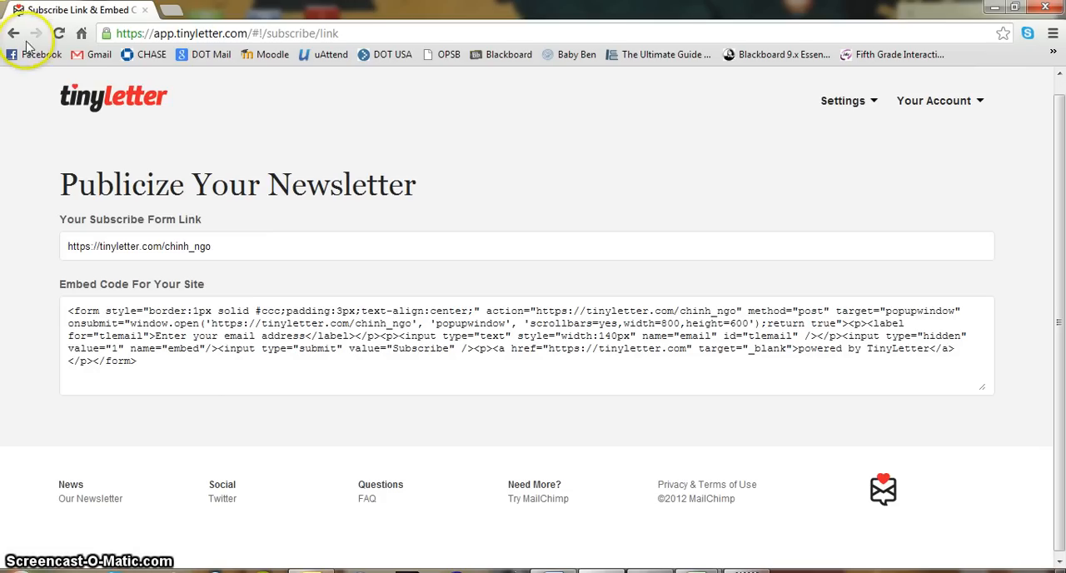
# Review the subscribe page design's Background and Colors settings
pyautogui.click(14, 33)
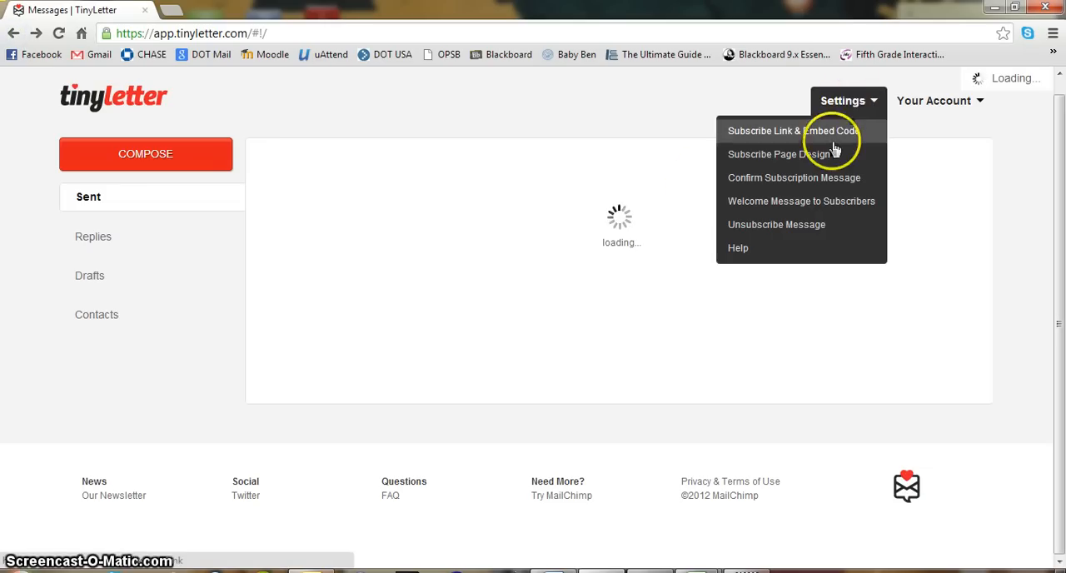
pyautogui.click(779, 154)
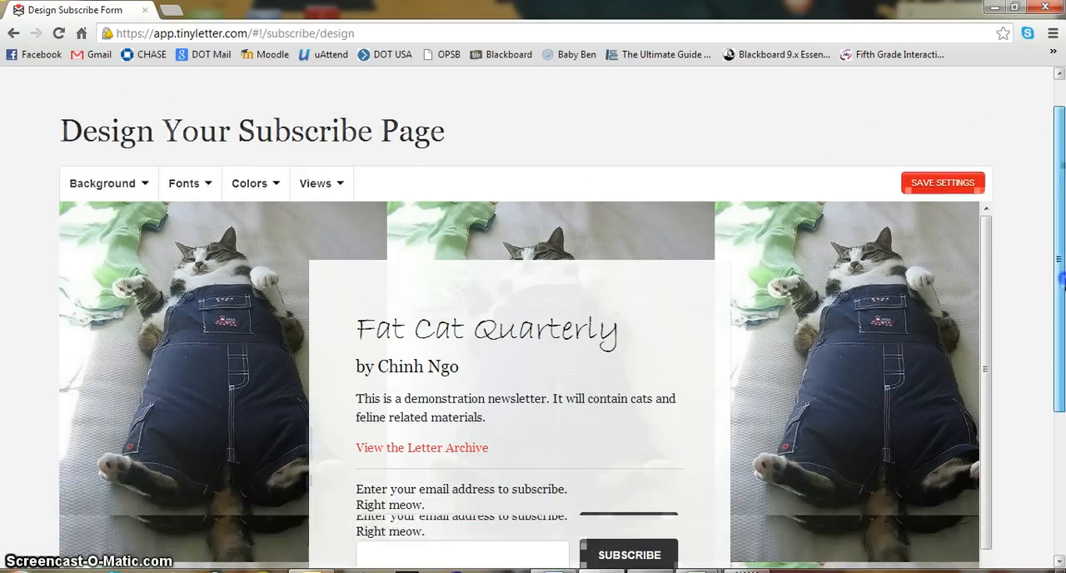
pyautogui.scroll(-3)
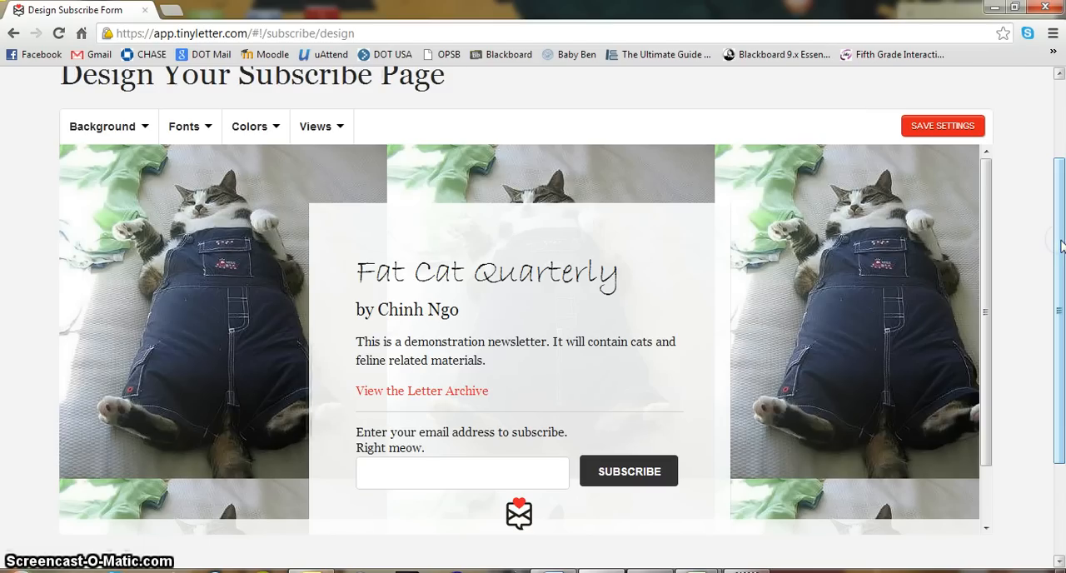
pyautogui.click(107, 126)
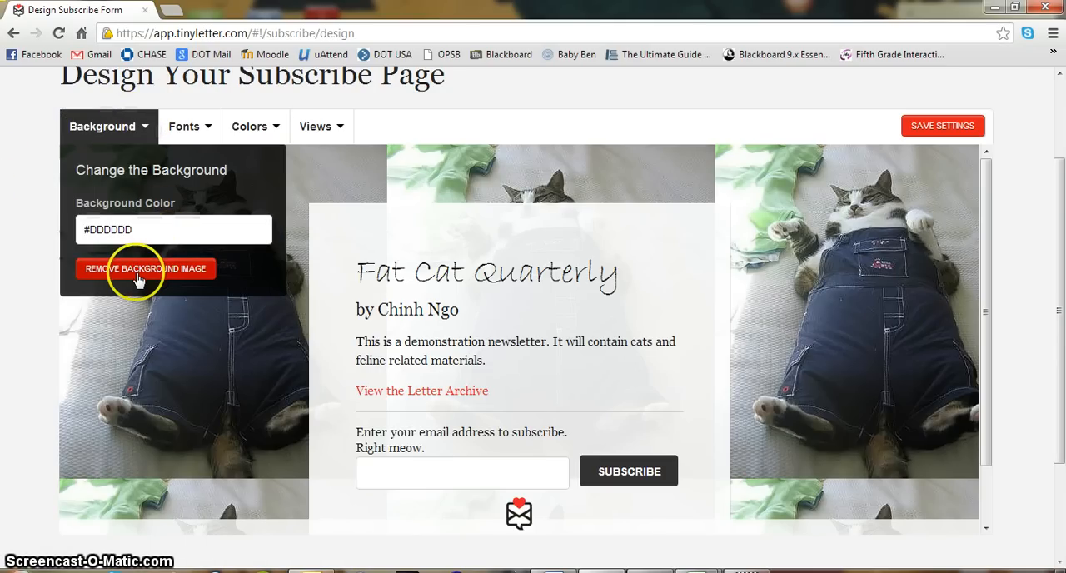
pyautogui.moveTo(158, 286)
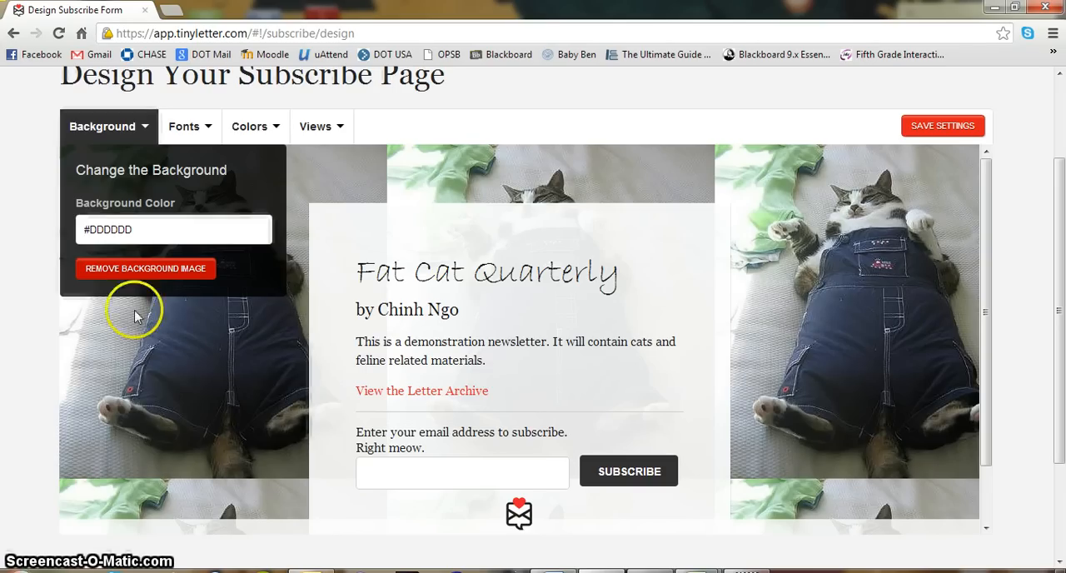
pyautogui.click(250, 126)
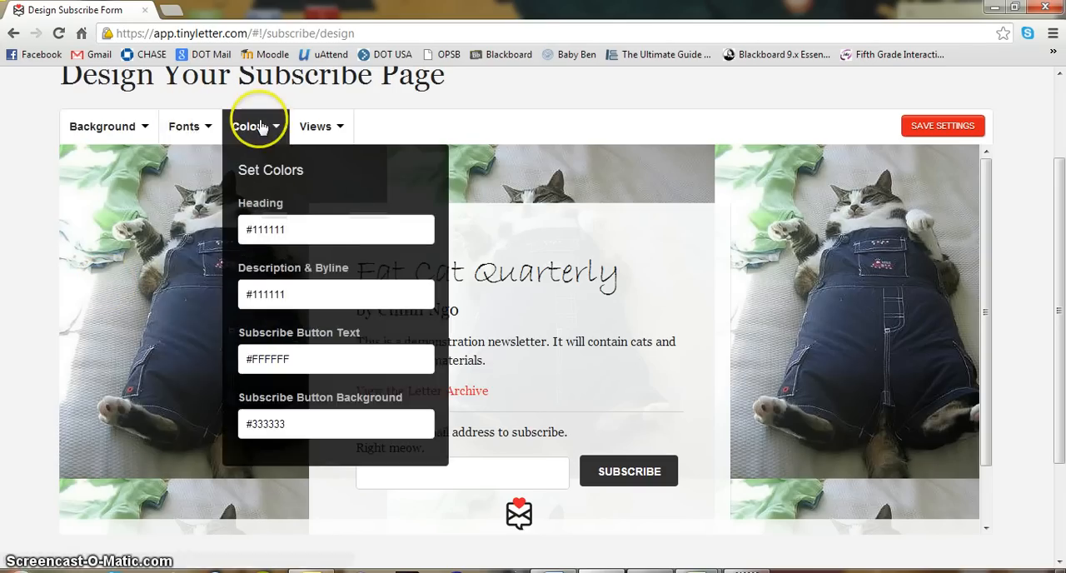
pyautogui.click(316, 127)
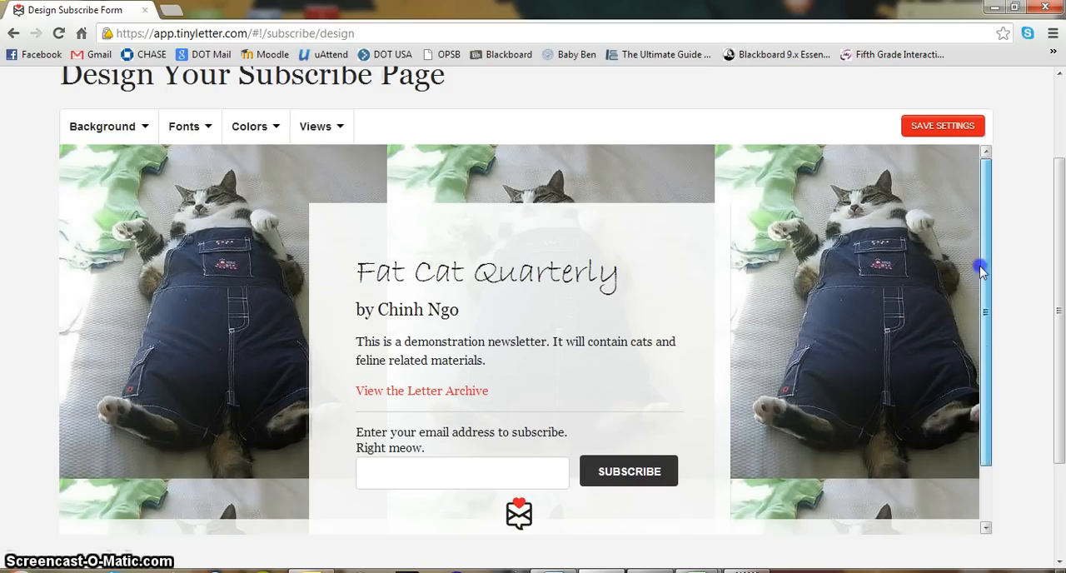
# Retype the end of the Fat Cat Quarterly heading and save the design
pyautogui.click(486, 274)
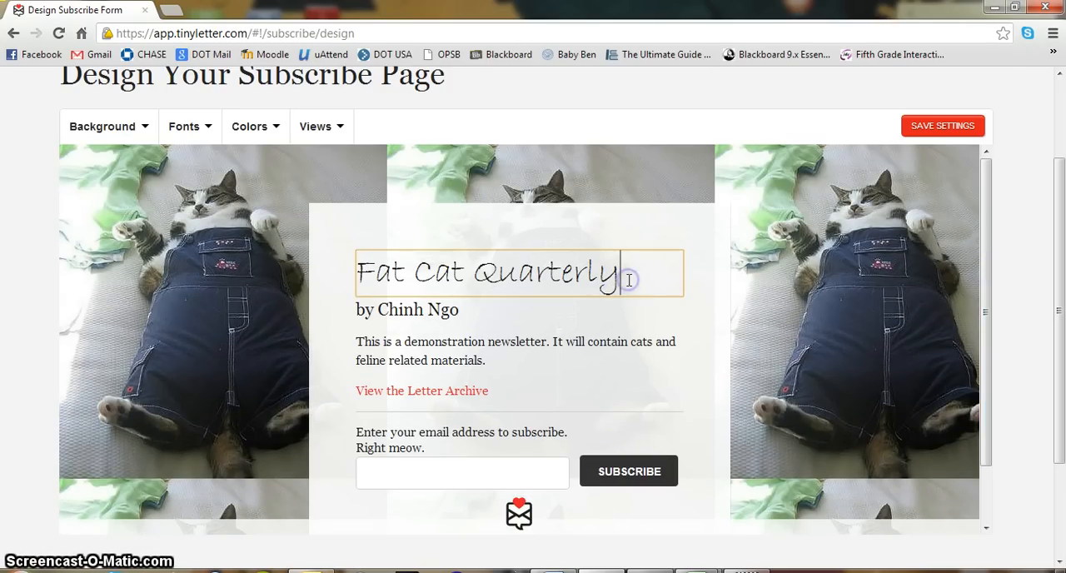
pyautogui.press('Backspace')
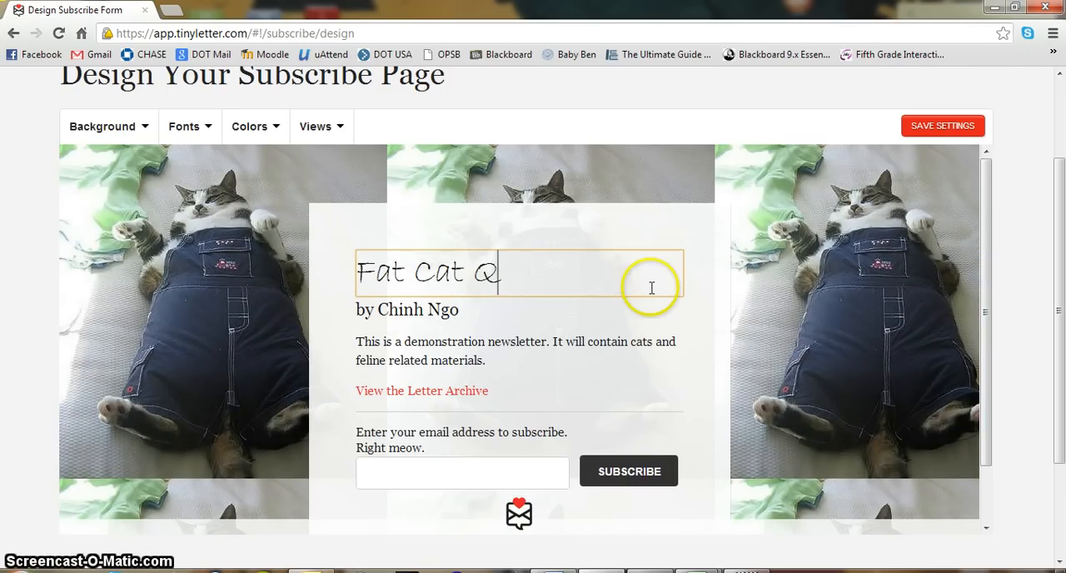
pyautogui.write('uartle')
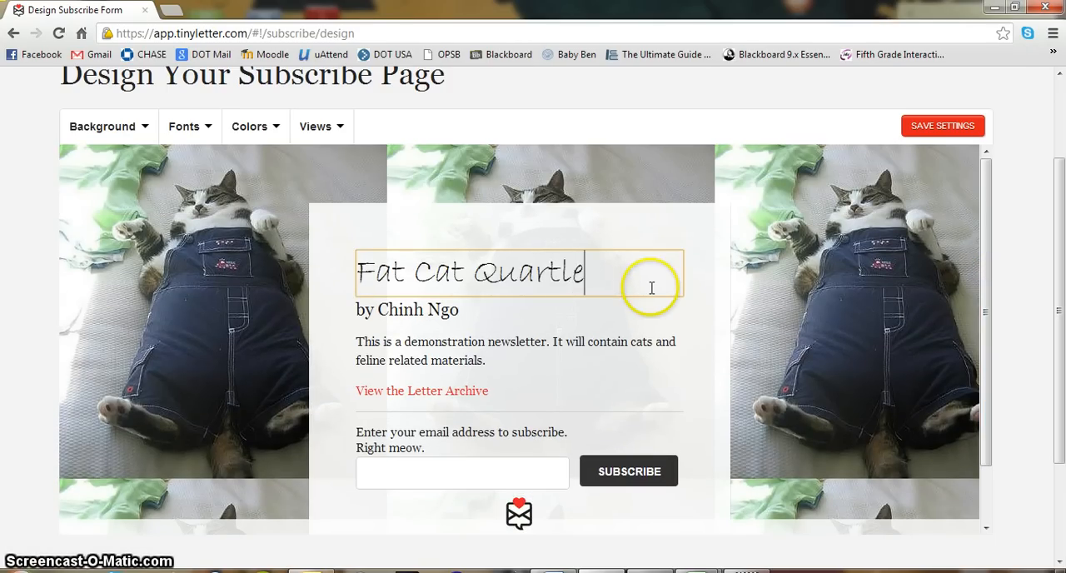
pyautogui.press('BackSpace')
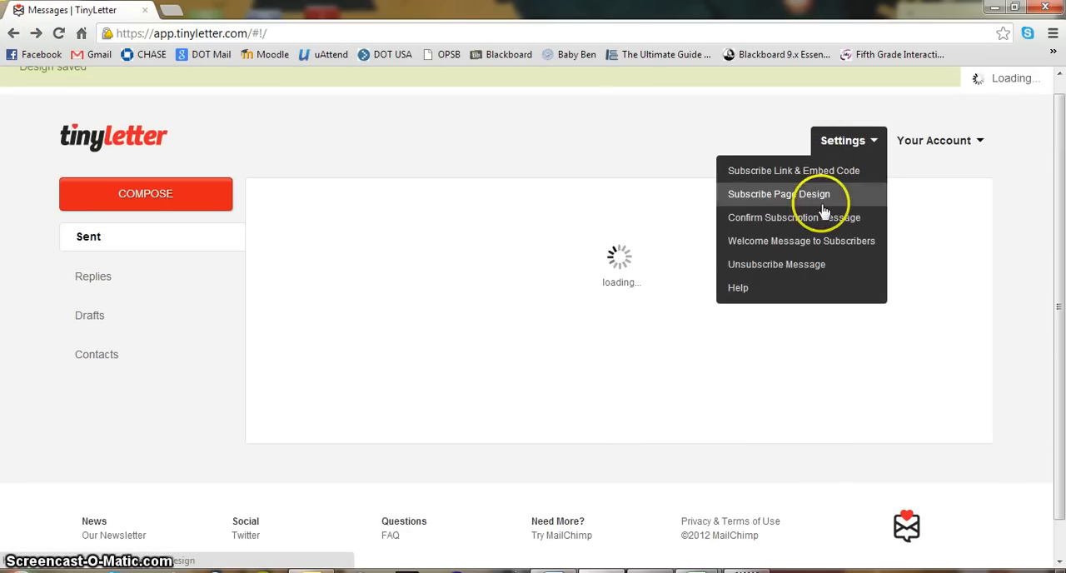
# Review the Confirm Subscription Message subject and text, then return to sent messages
pyautogui.click(792, 217)
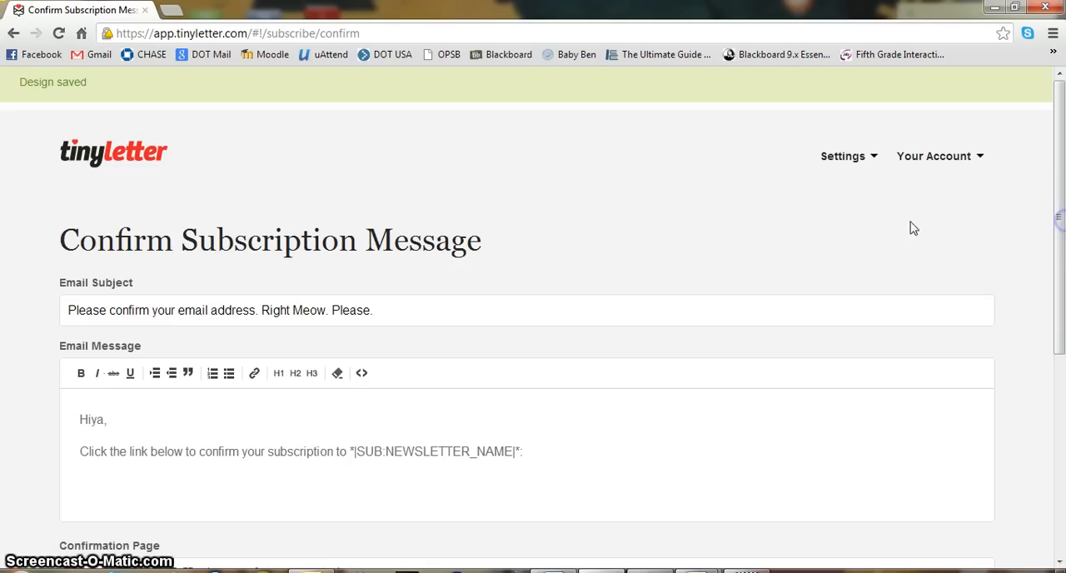
pyautogui.click(843, 157)
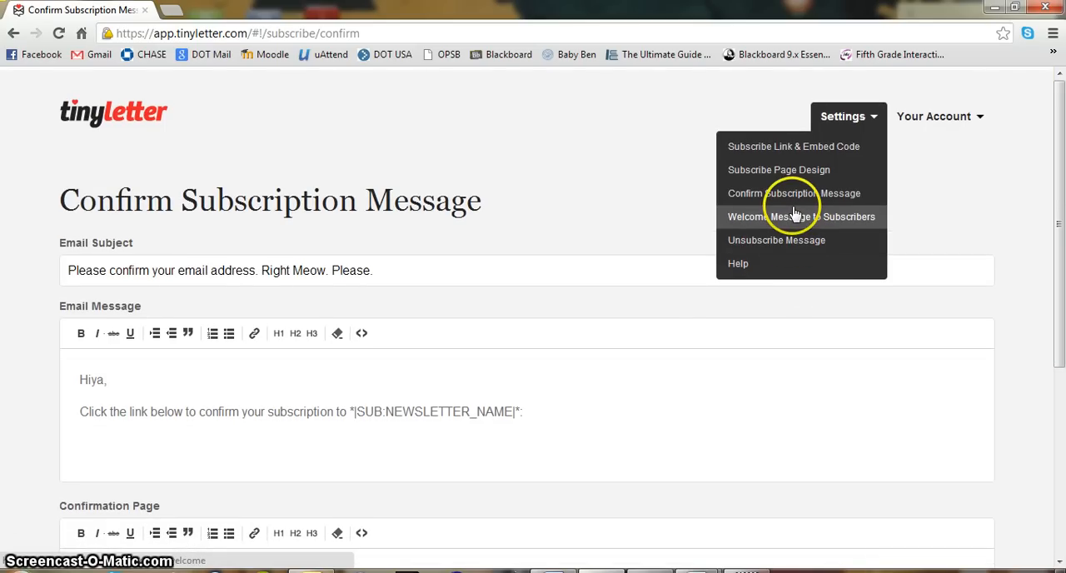
pyautogui.moveTo(793, 194)
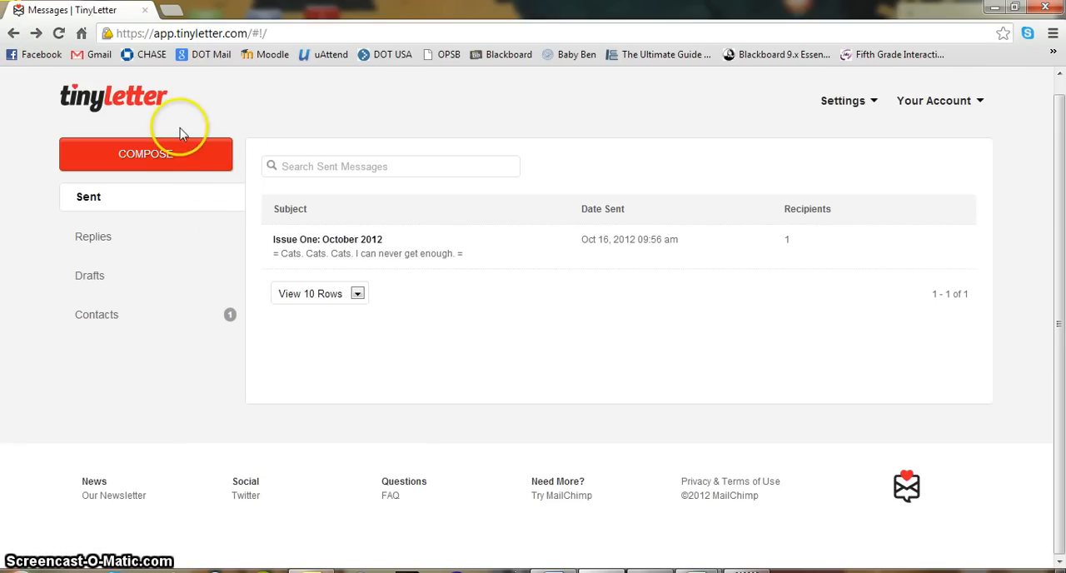
pyautogui.moveTo(849, 100)
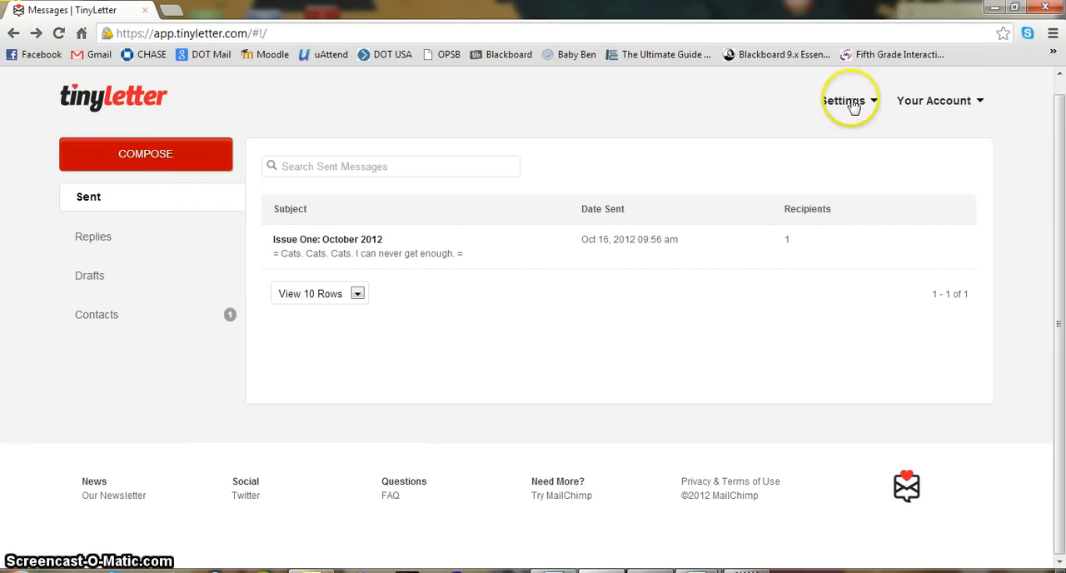
# Compose a new message and begin its body with "This is my"
pyautogui.click(145, 154)
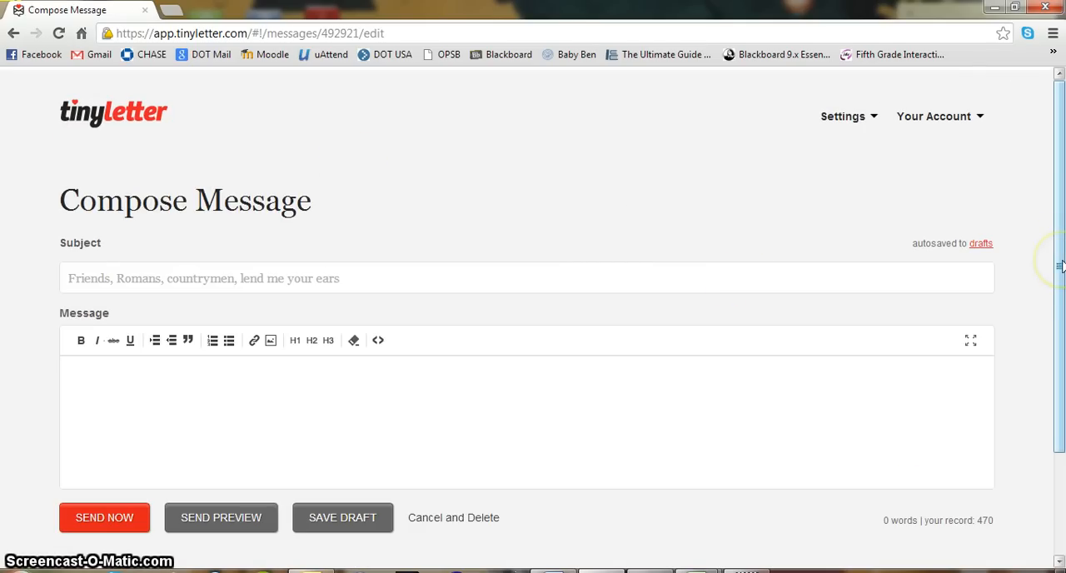
pyautogui.scroll(-3)
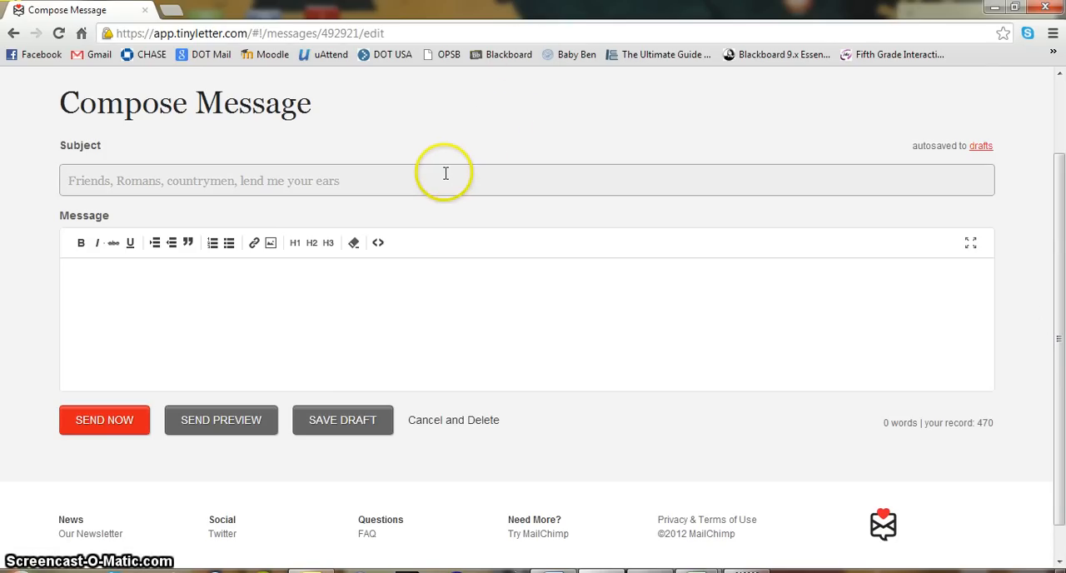
pyautogui.moveTo(260, 163)
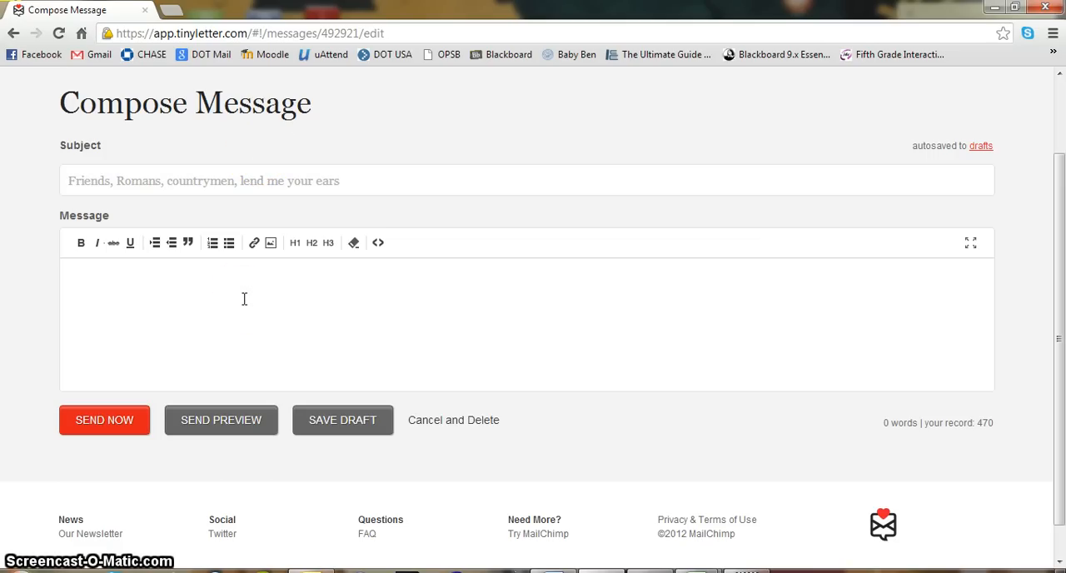
pyautogui.click(80, 274)
pyautogui.write('This is my')
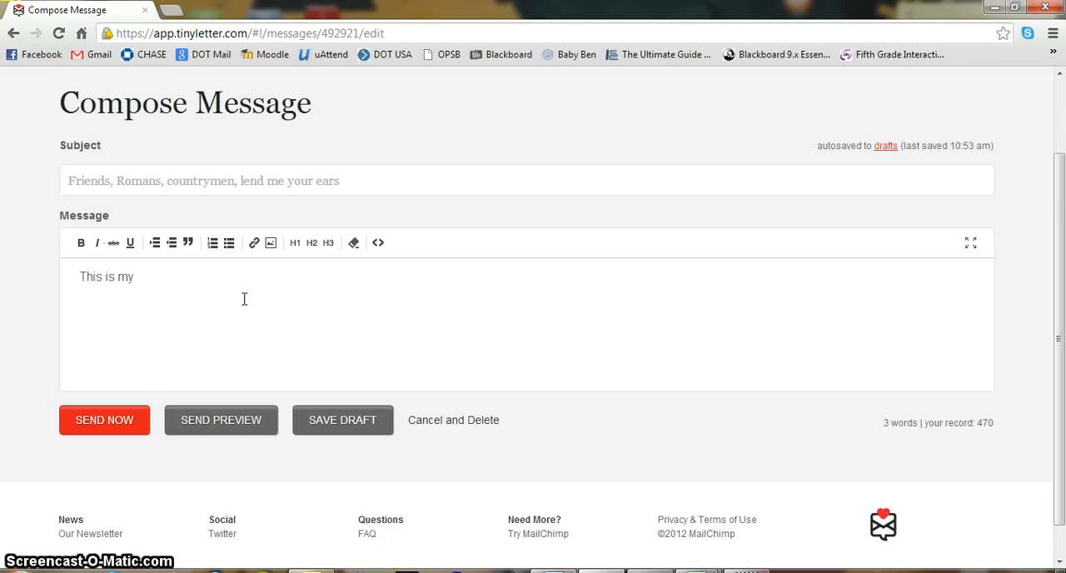
# Complete the body as "This is my newsletter sample. Hello!" and make Hello! a link
pyautogui.write('newsletter.')
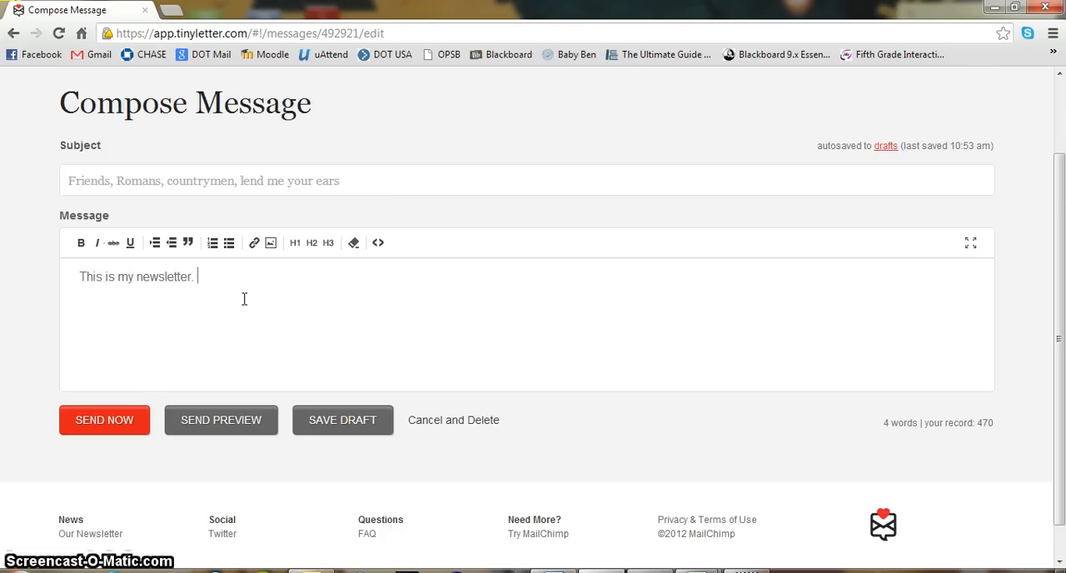
pyautogui.write('sample')
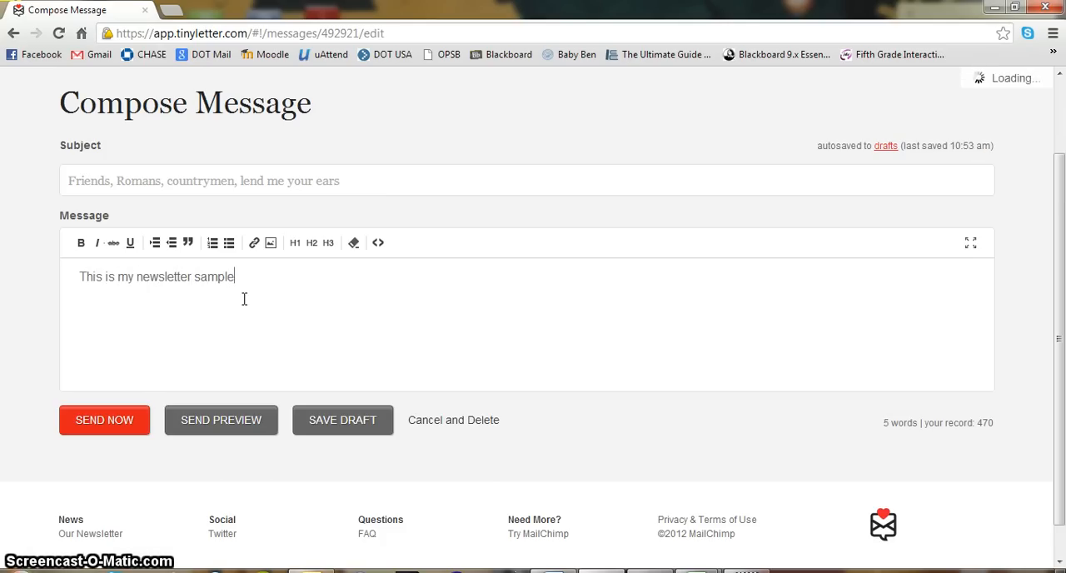
pyautogui.write('Hello!')
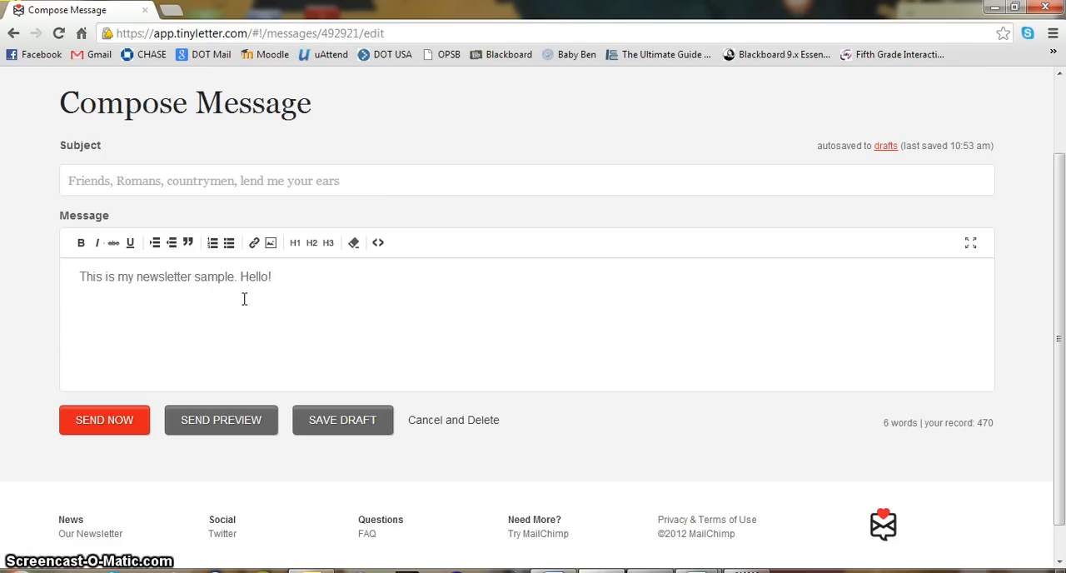
pyautogui.click(254, 243)
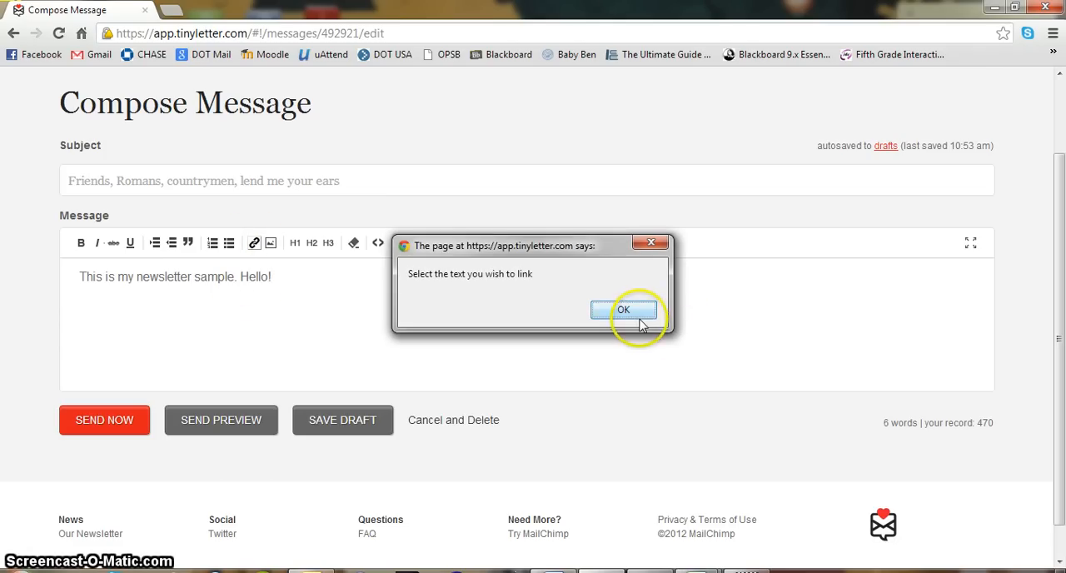
pyautogui.click(623, 310)
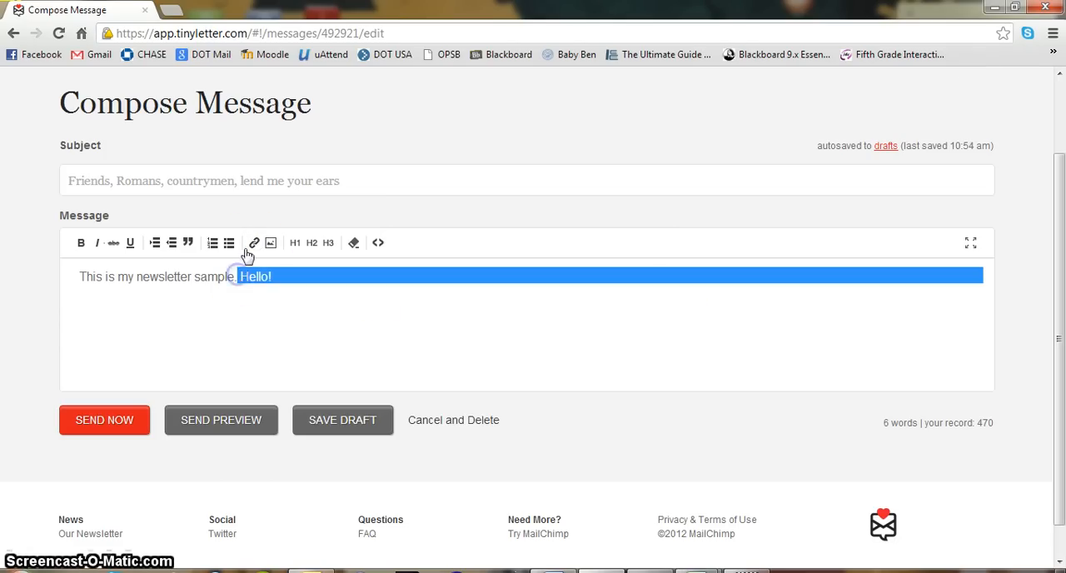
pyautogui.click(255, 243)
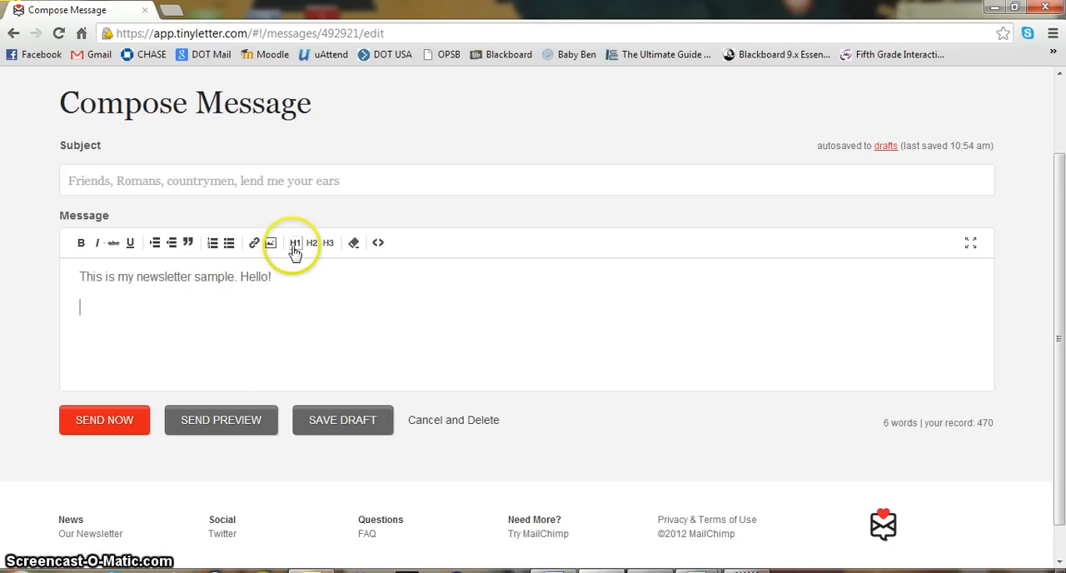
pyautogui.moveTo(283, 277)
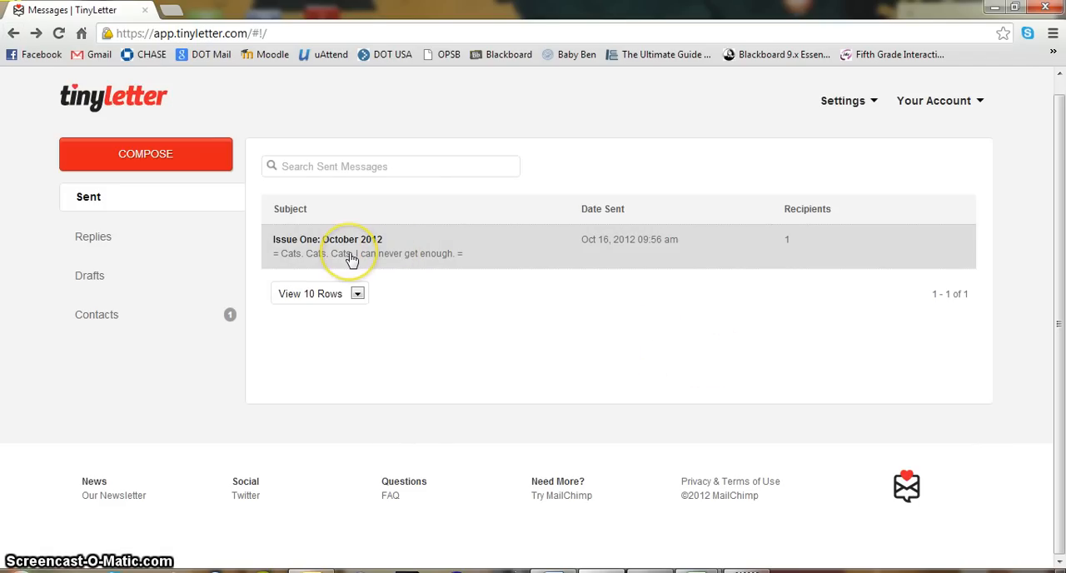
pyautogui.click(349, 246)
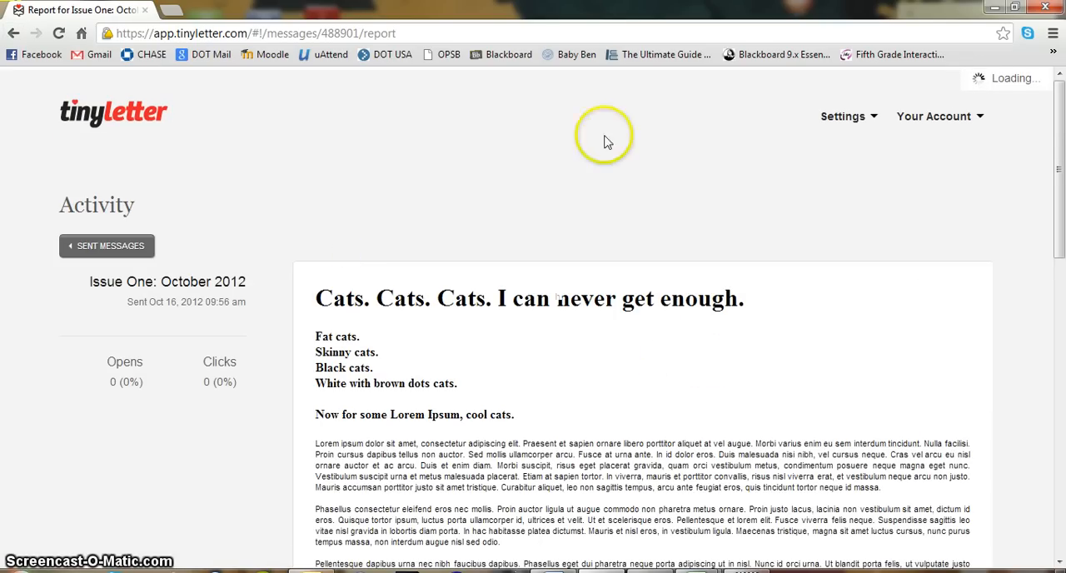
pyautogui.scroll(-3)
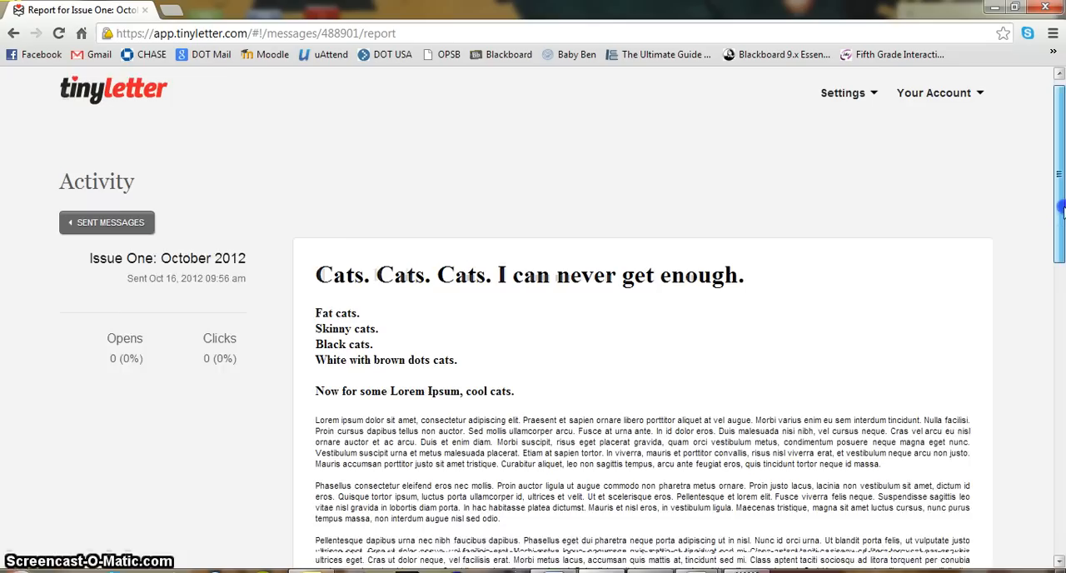
pyautogui.scroll(-3)
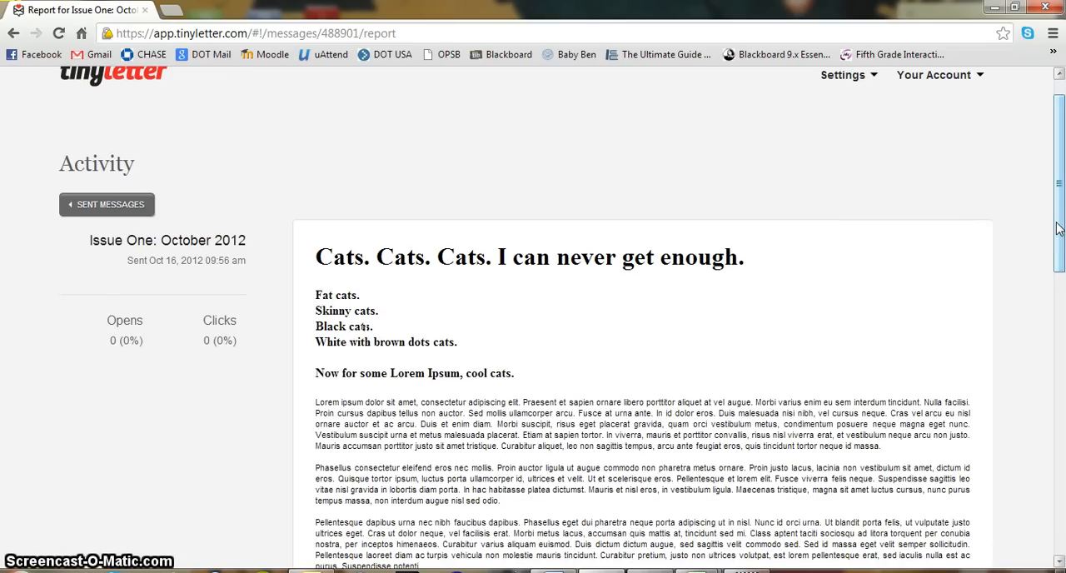
pyautogui.scroll(-3)
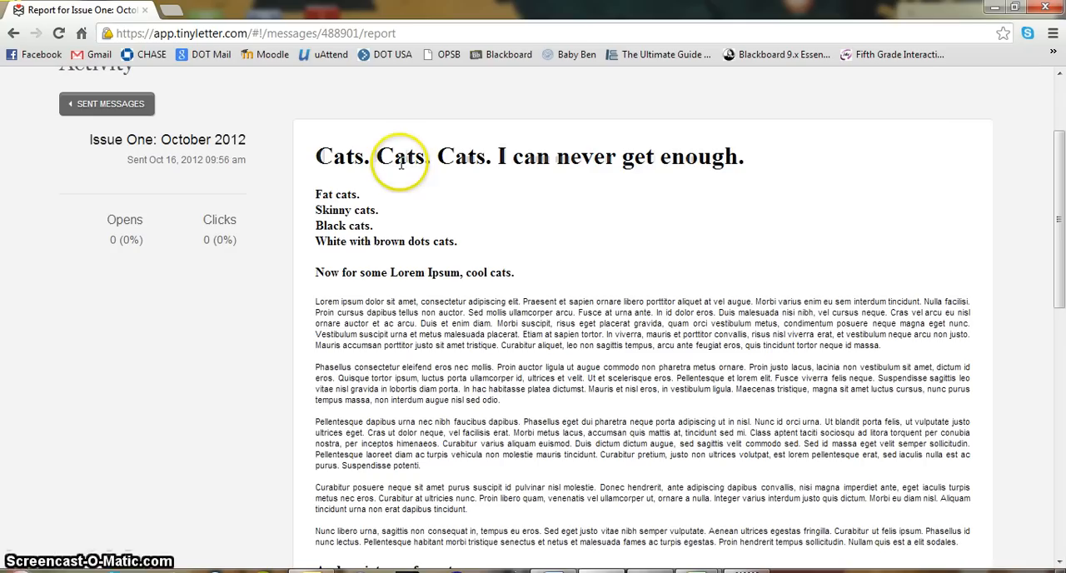
pyautogui.moveTo(419, 290)
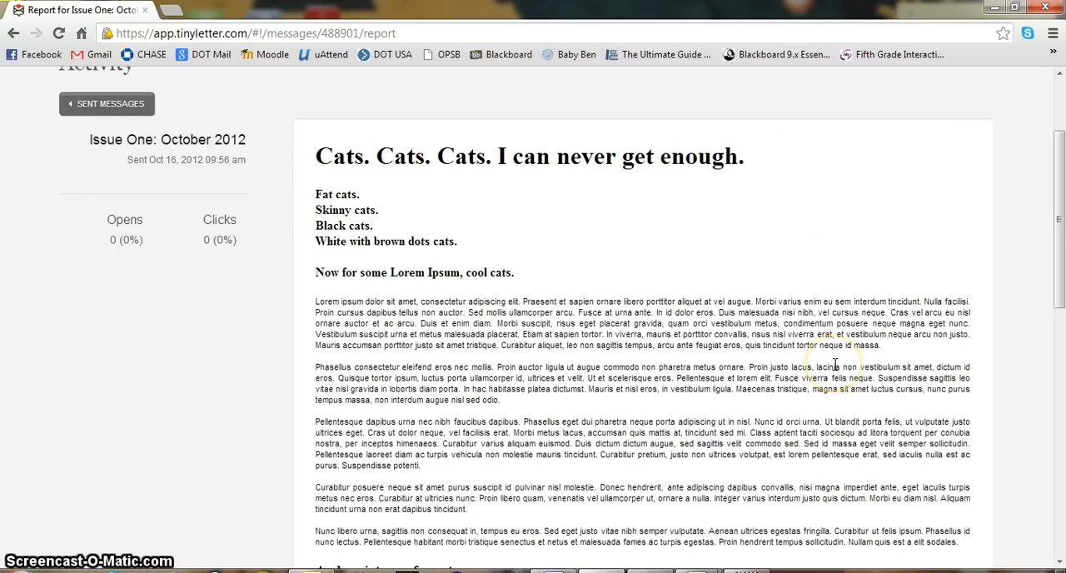
pyautogui.scroll(-3)
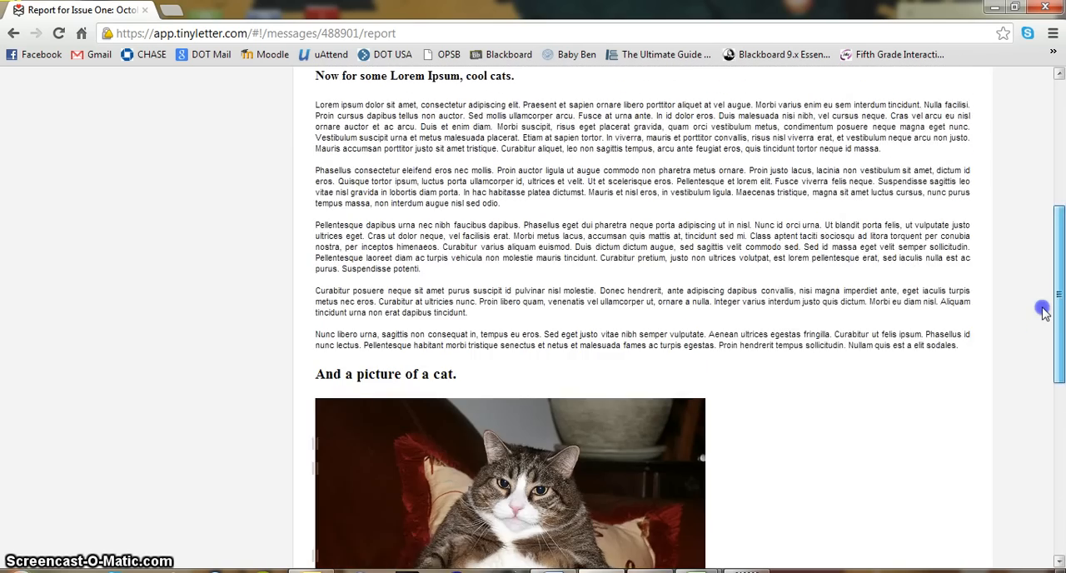
pyautogui.scroll(-3)
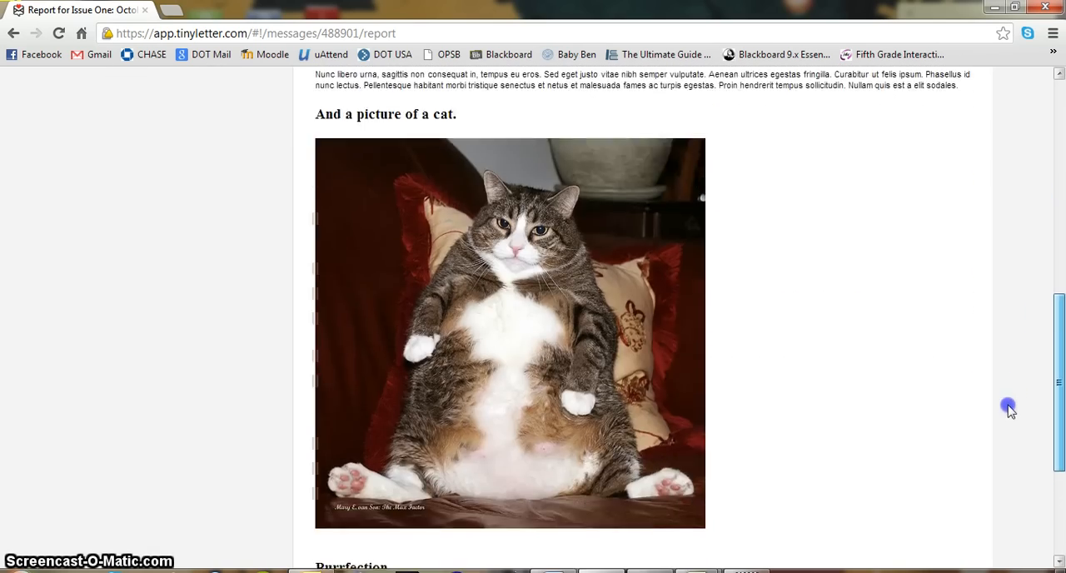
pyautogui.scroll(3)
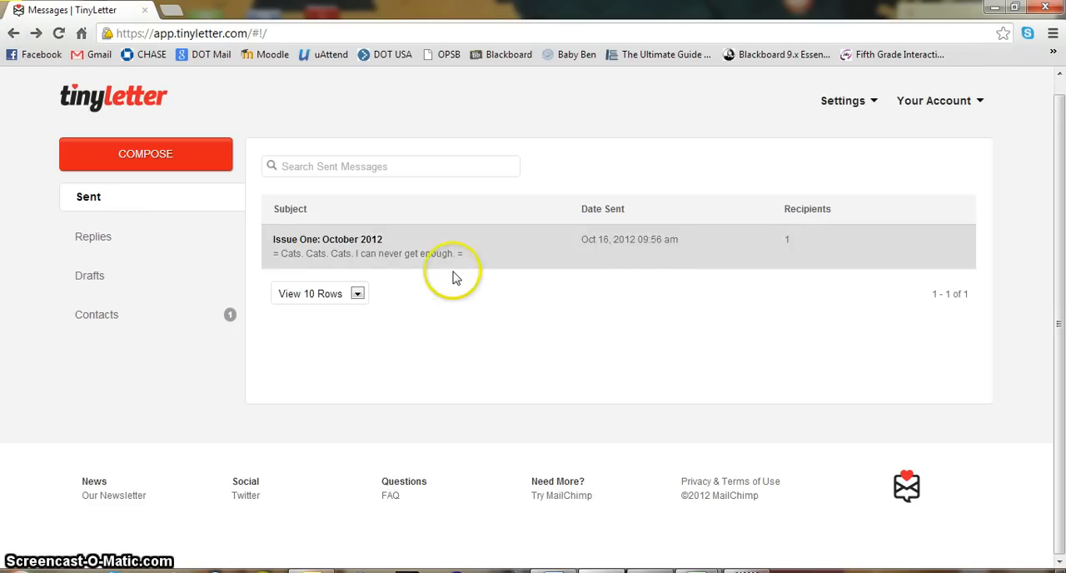
pyautogui.moveTo(423, 243)
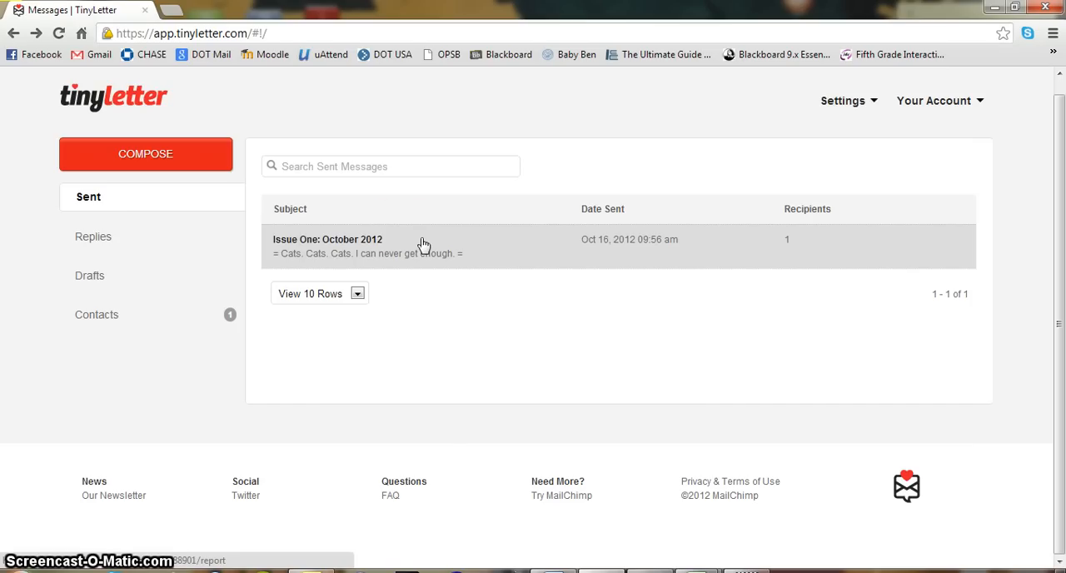
# Review the Add Contacts CSV and Gmail import options, then return to Contacts
pyautogui.click(97, 313)
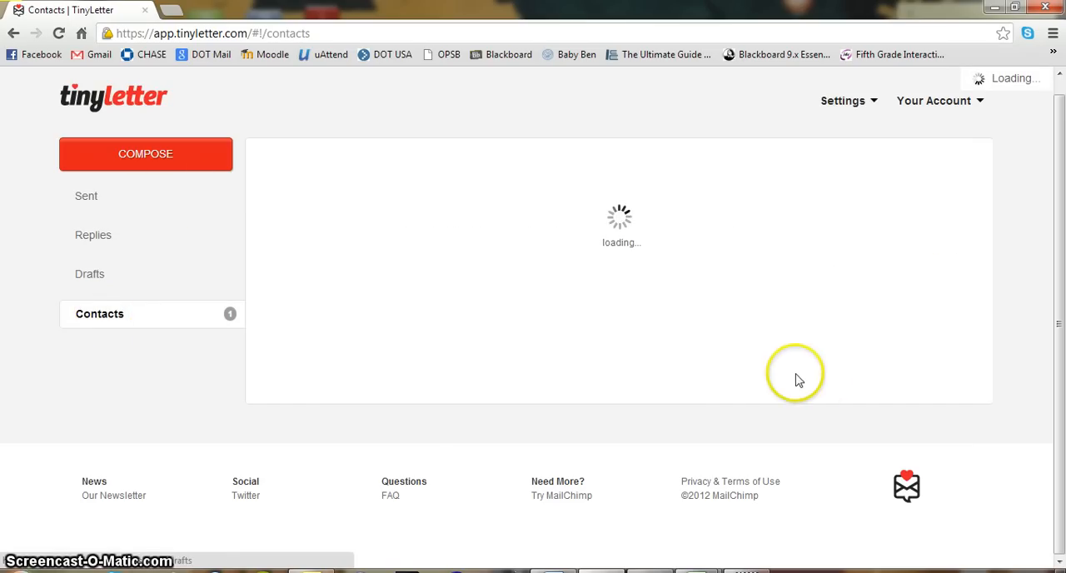
pyautogui.moveTo(823, 383)
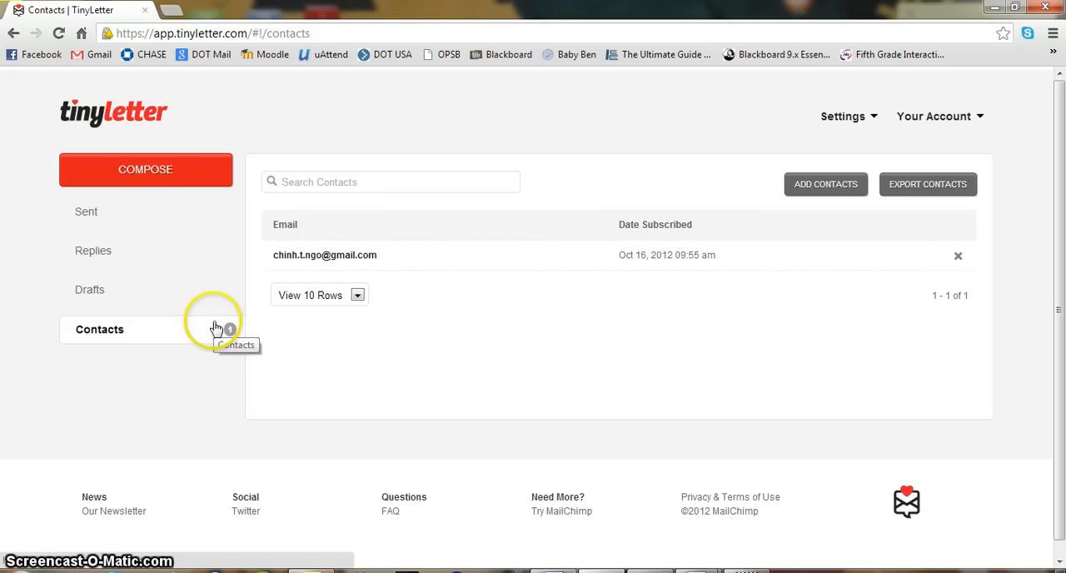
pyautogui.moveTo(663, 326)
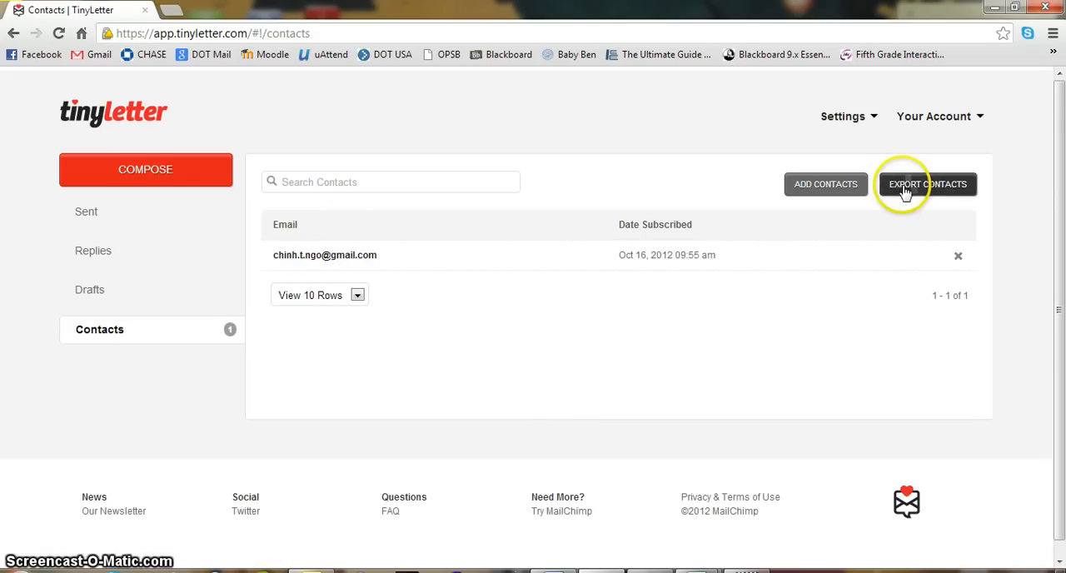
pyautogui.click(824, 184)
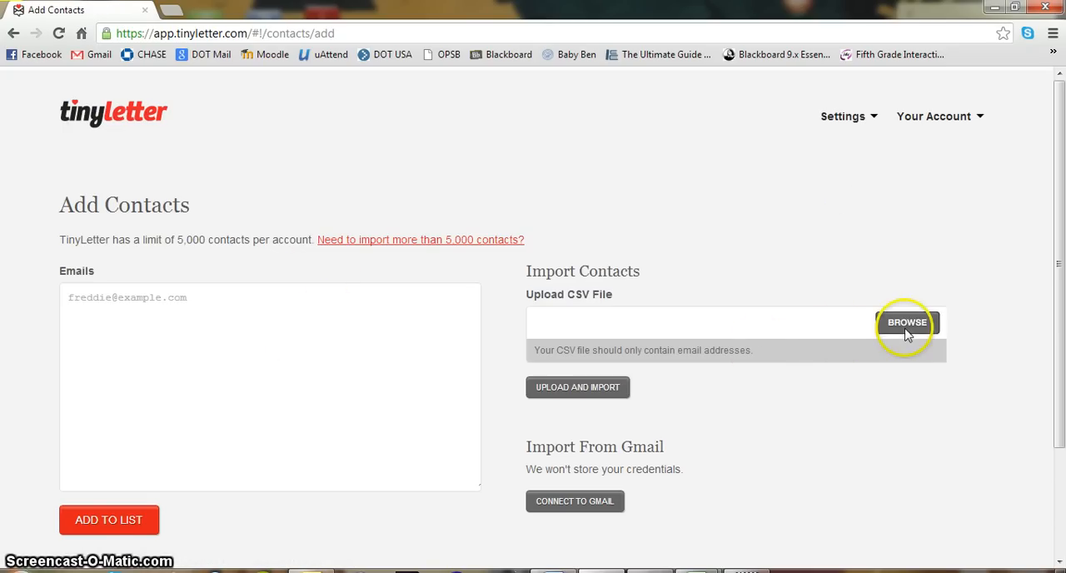
pyautogui.scroll(-3)
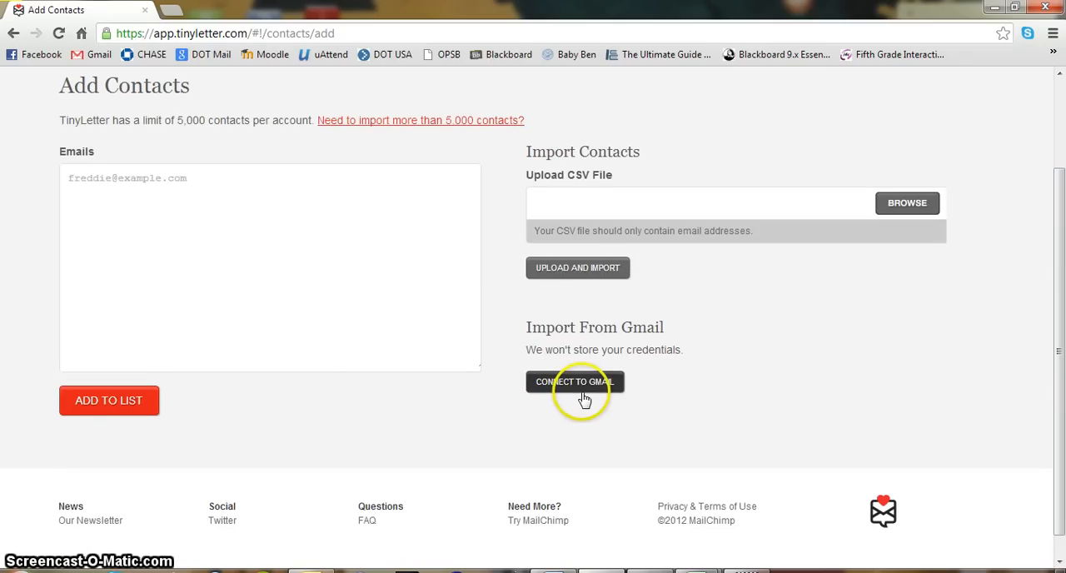
pyautogui.click(13, 33)
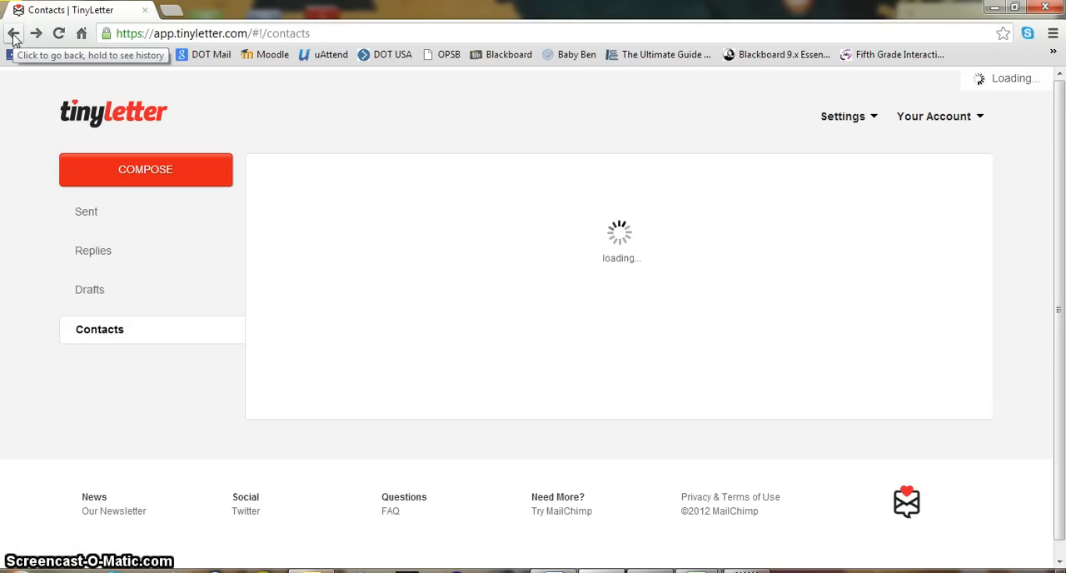
pyautogui.moveTo(153, 300)
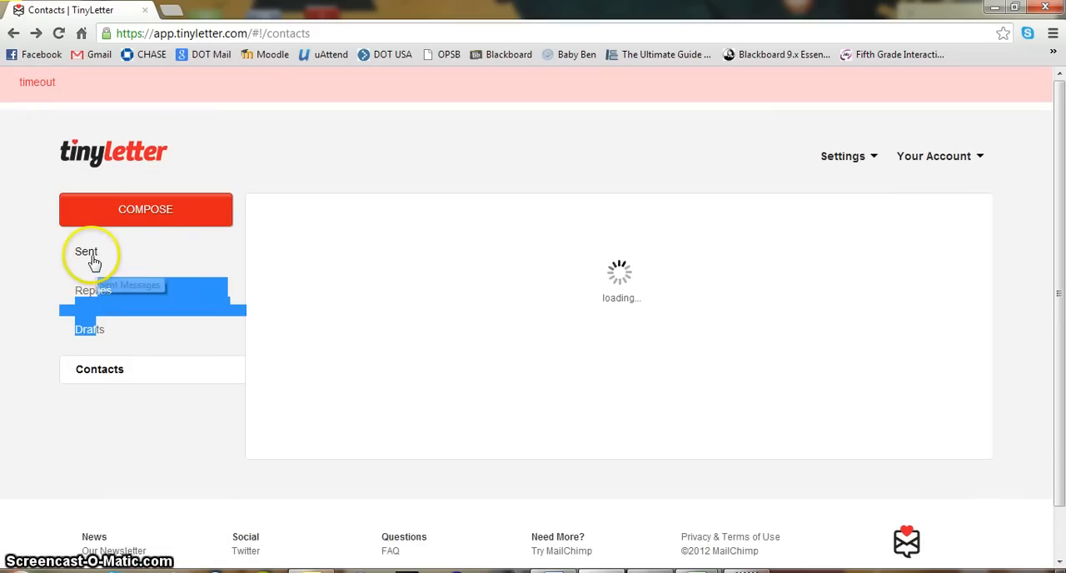
pyautogui.moveTo(113, 225)
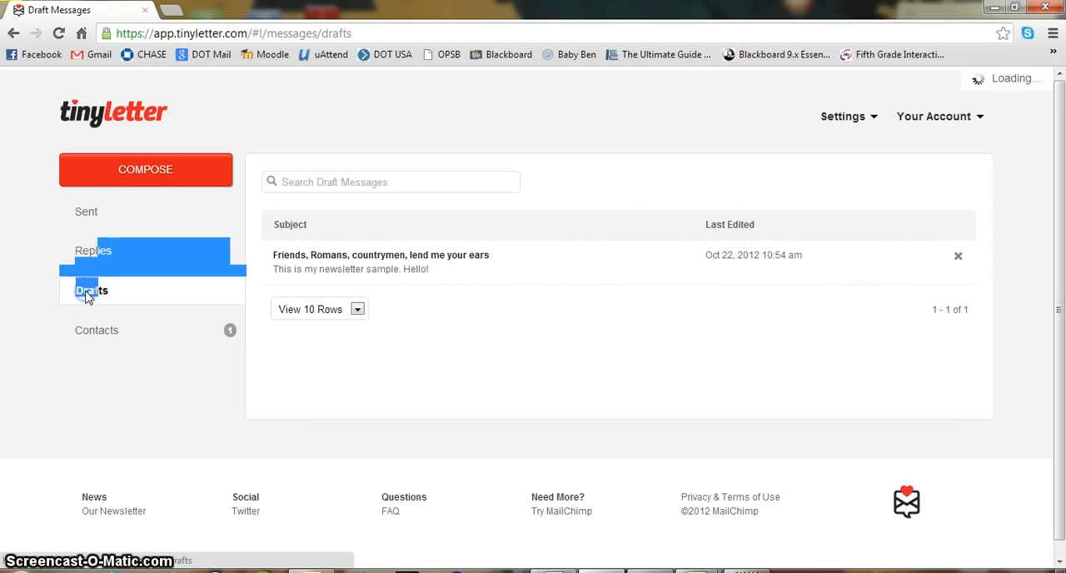
# View the empty Replies page, then return to the Sent list with Issue One: October 2012
pyautogui.click(93, 250)
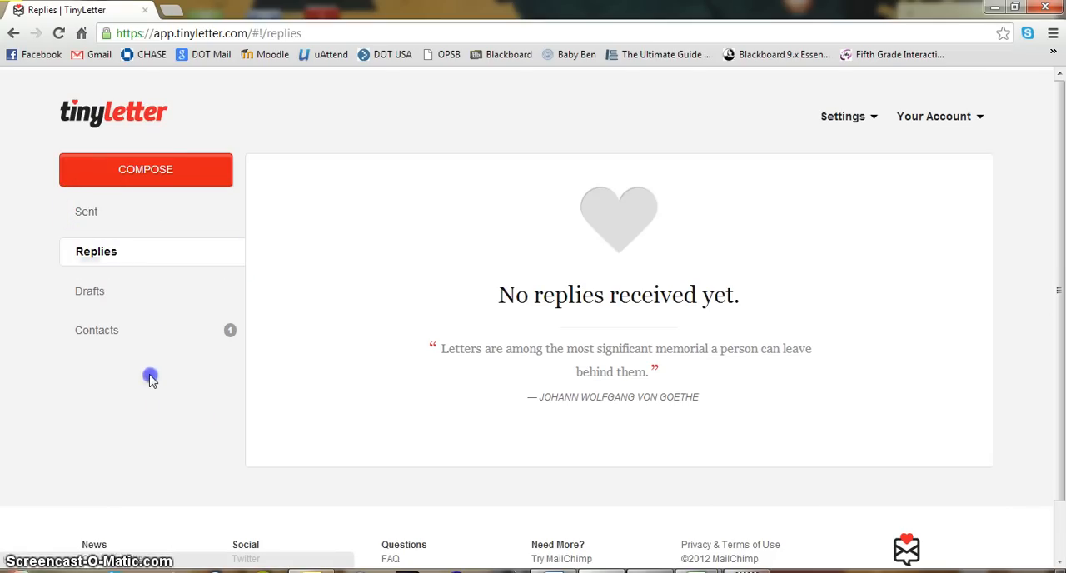
pyautogui.moveTo(548, 275)
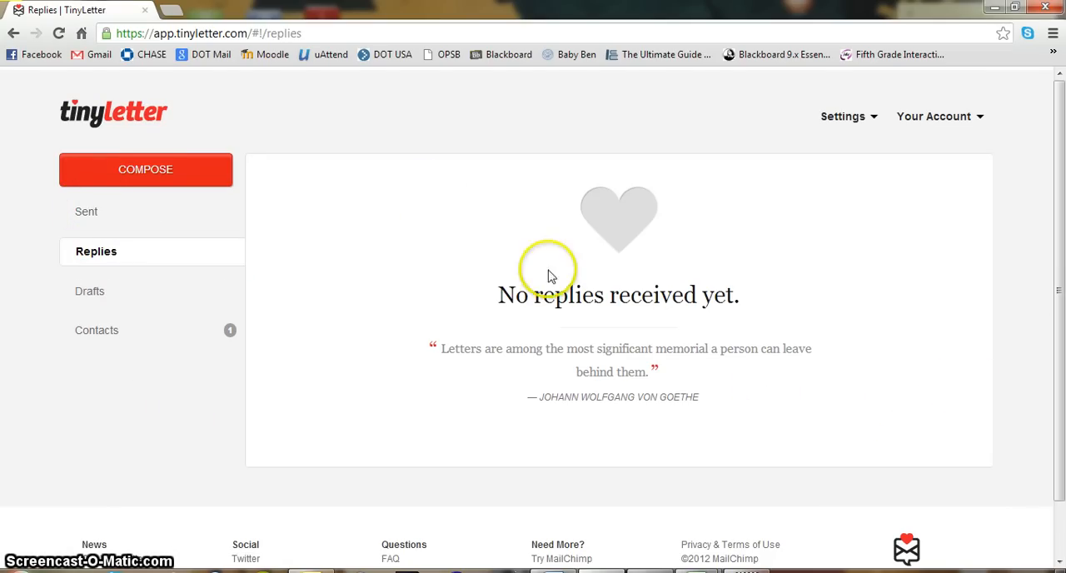
pyautogui.scroll(-3)
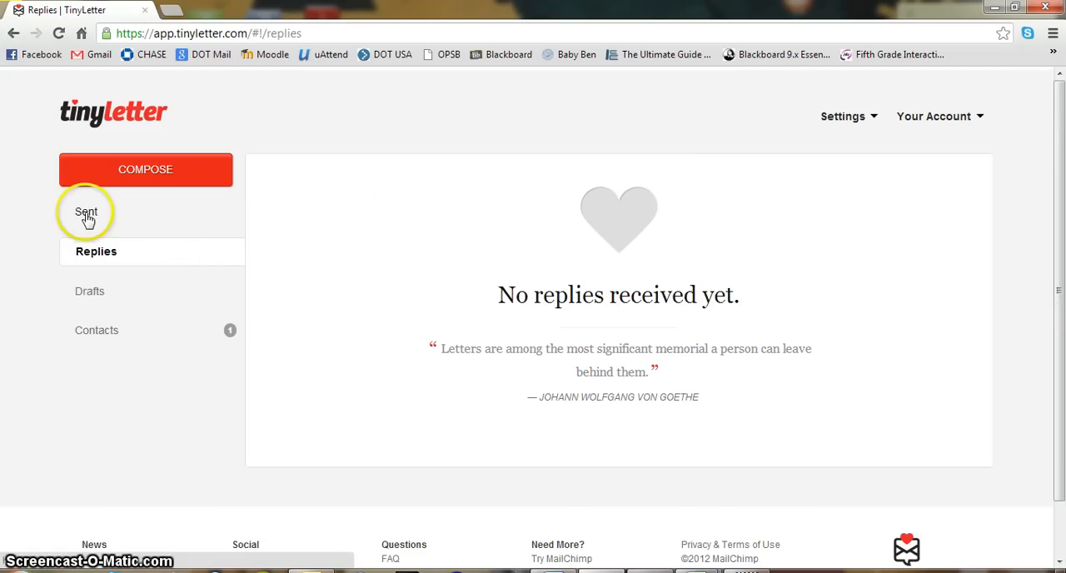
pyautogui.click(87, 212)
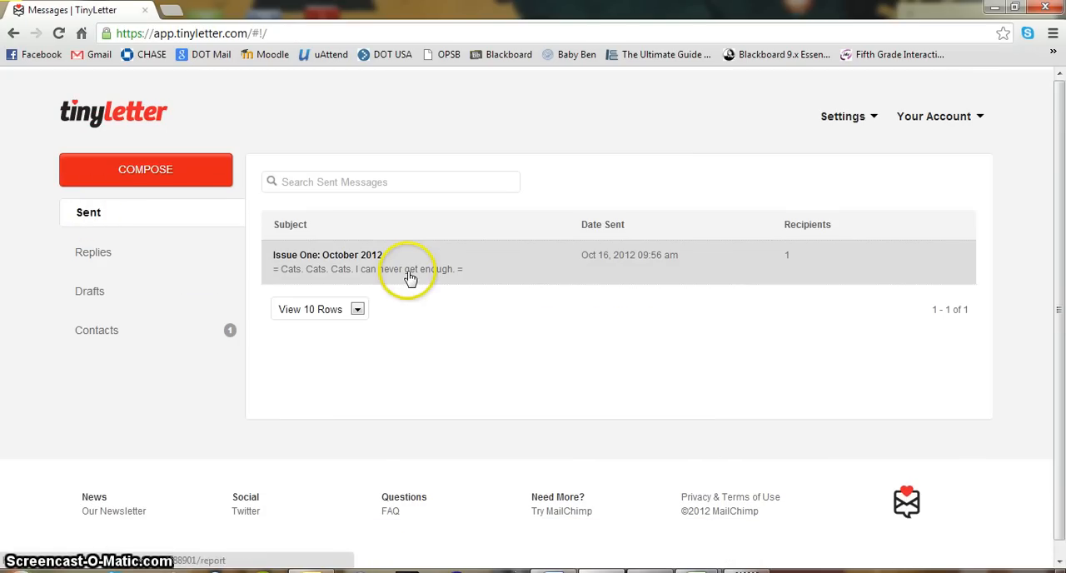
# Read the Issue One: October 2012 report down to the cat picture and closing 'Purrfection.'
pyautogui.click(408, 261)
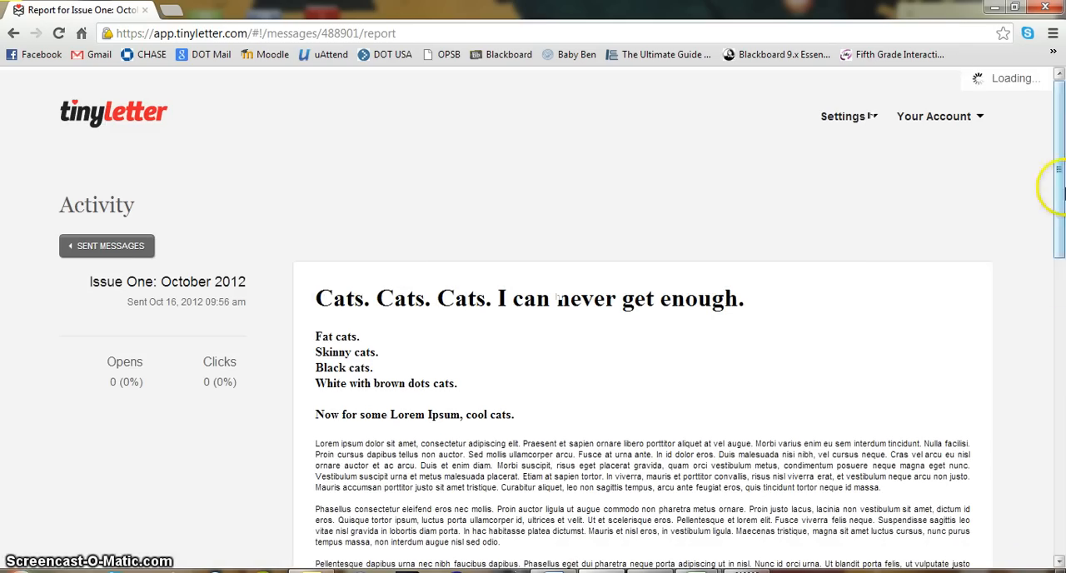
pyautogui.scroll(-3)
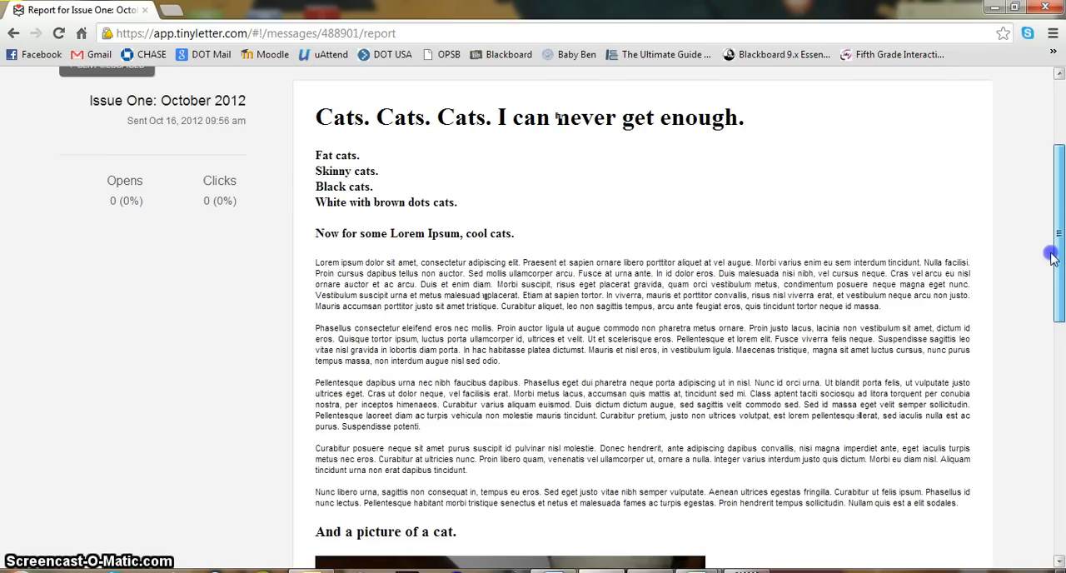
pyautogui.scroll(-3)
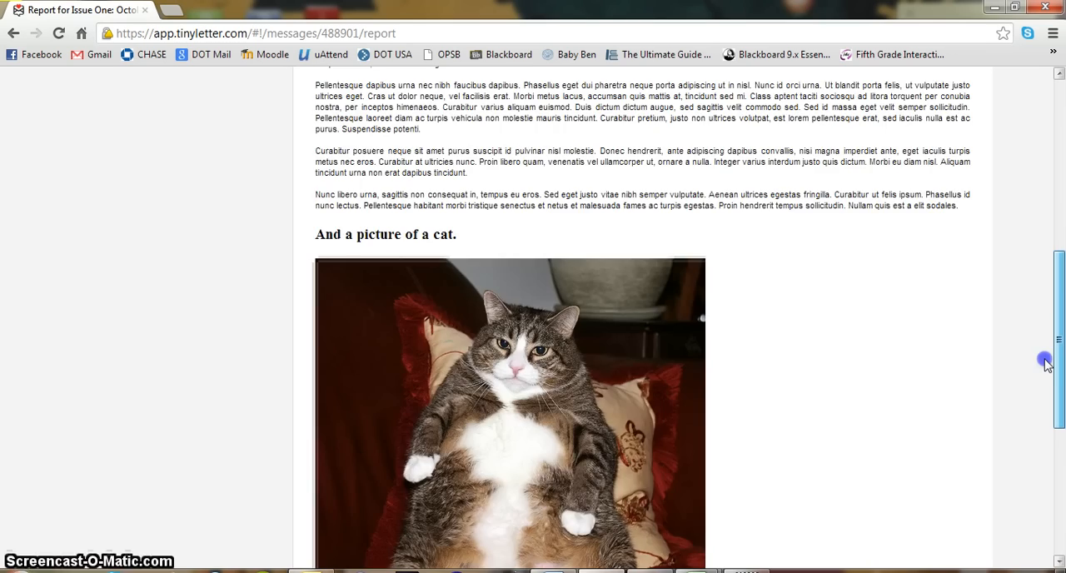
pyautogui.scroll(-3)
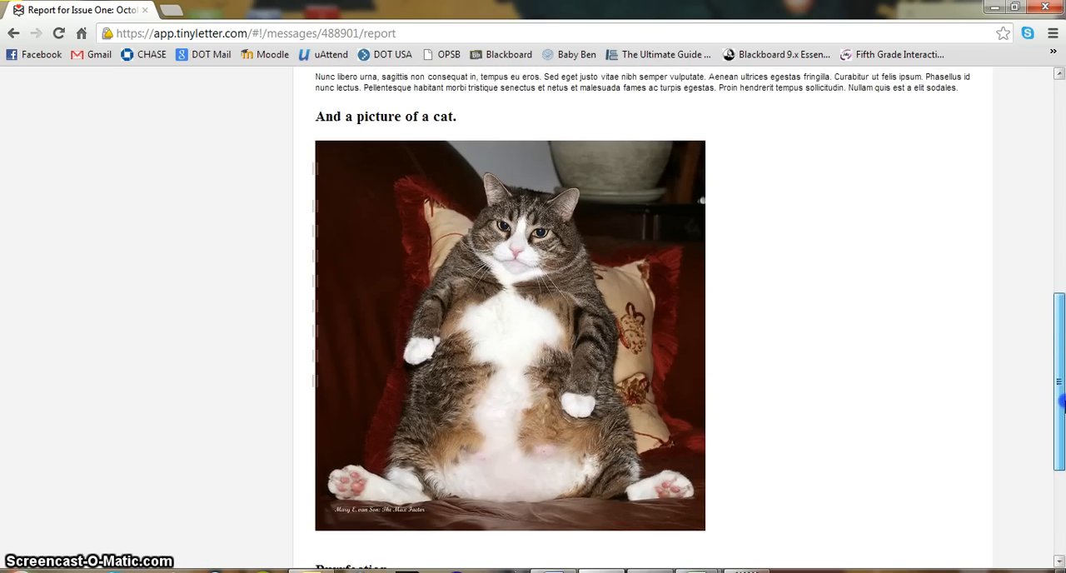
pyautogui.scroll(-3)
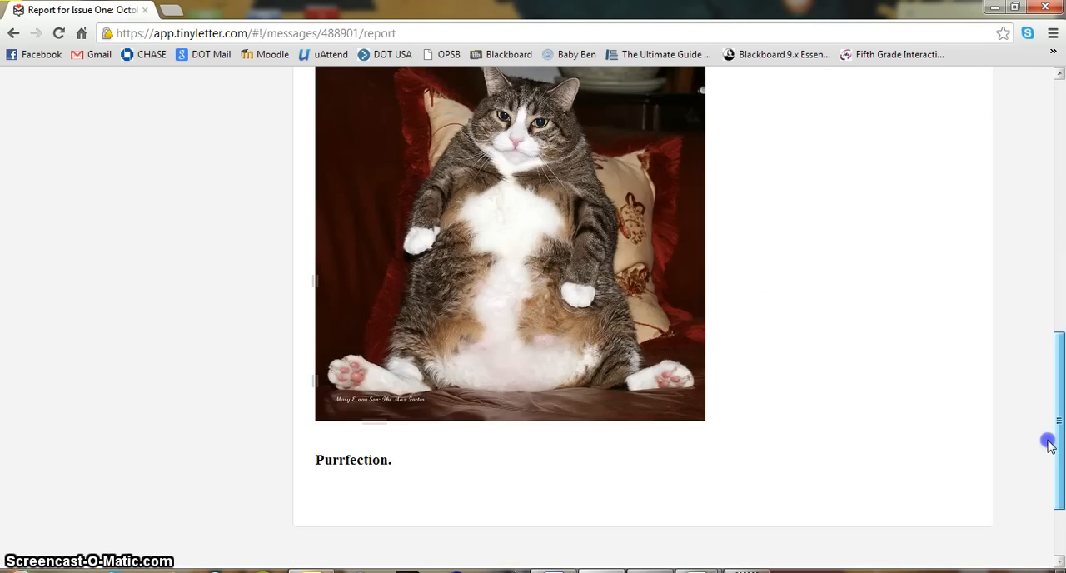